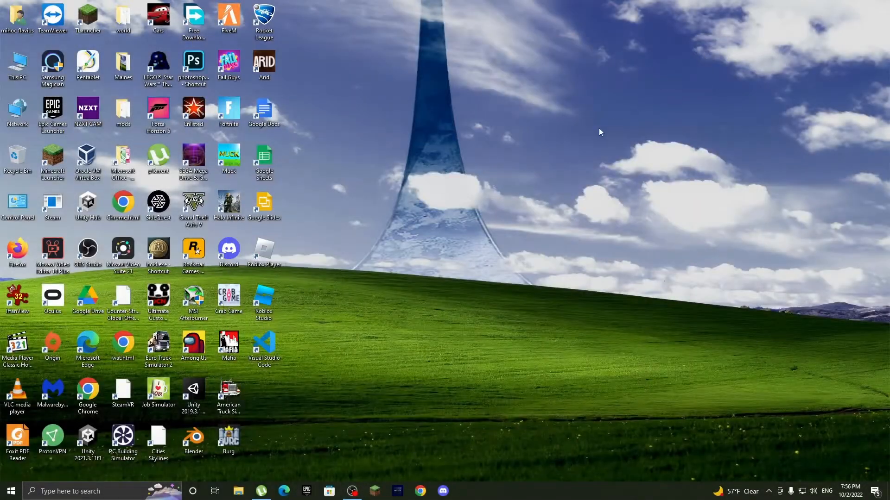
{"action": "mouse_move", "coordinate": [380, 203]}
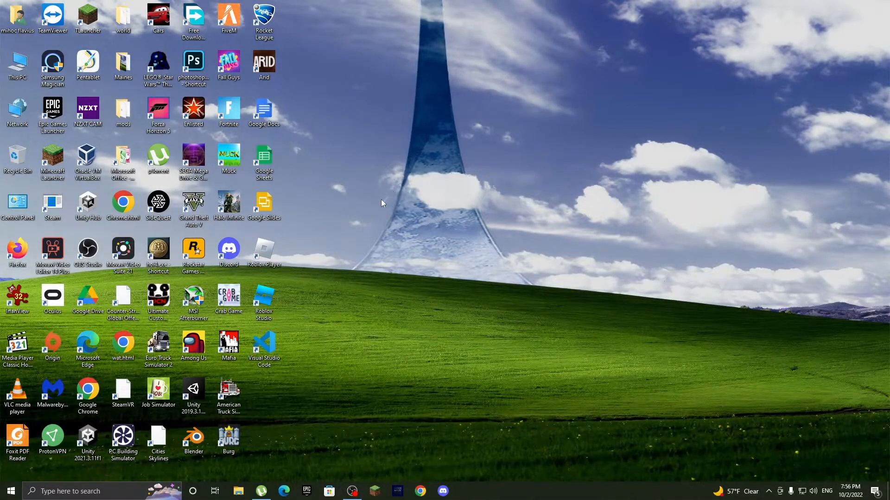
{"action": "mouse_move", "coordinate": [396, 234]}
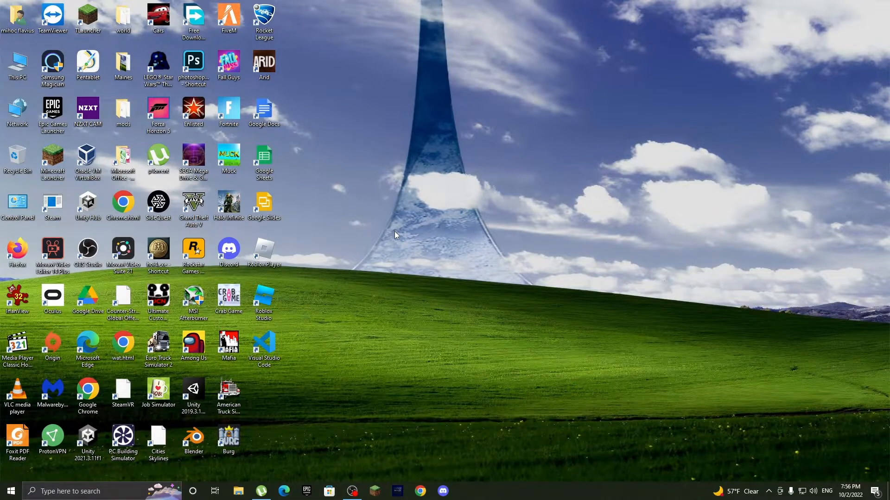
{"action": "mouse_move", "coordinate": [396, 281]}
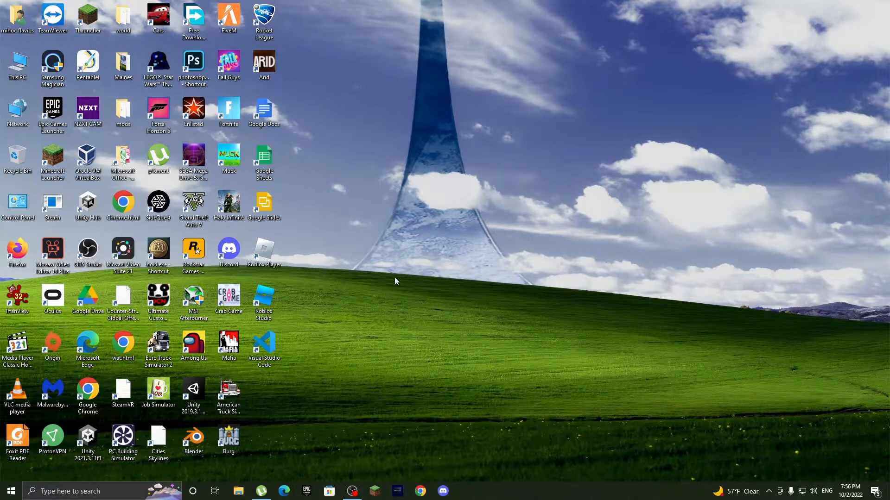
{"action": "mouse_move", "coordinate": [466, 347]}
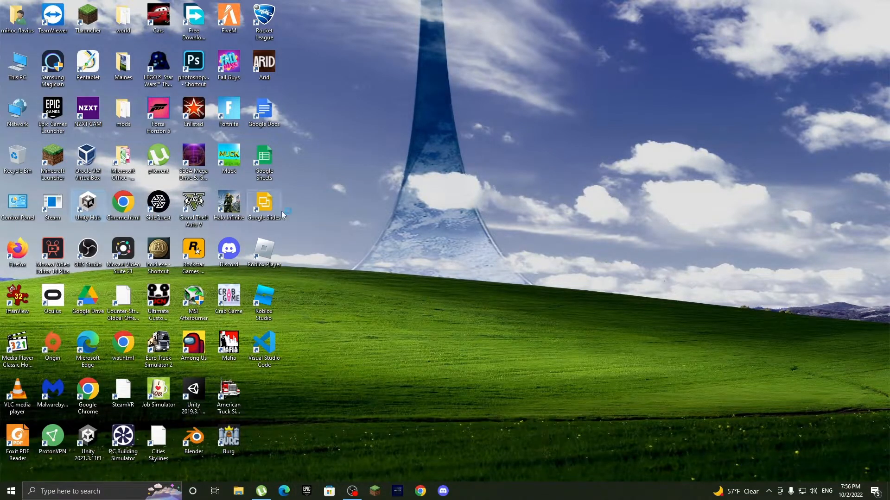
- From Unity Hub, create a new 3D project named 'Test Zone' and open it in the editor
{"action": "double_click", "coordinate": [87, 202]}
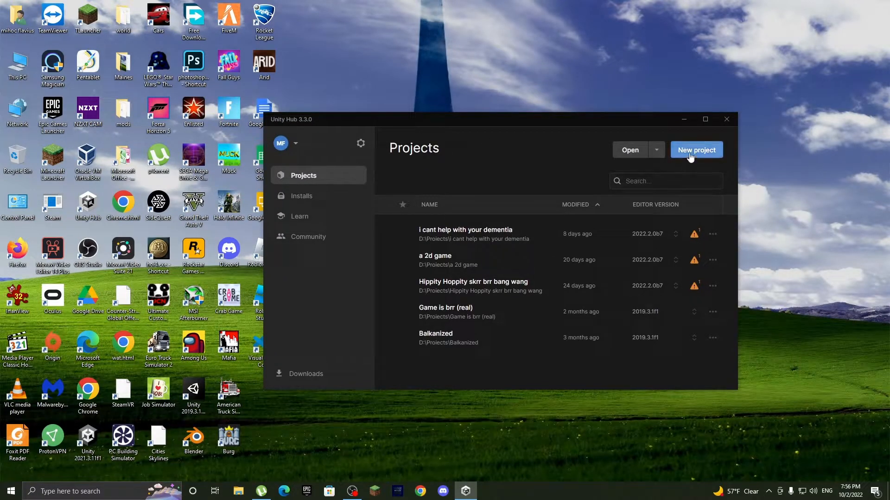
{"action": "left_click", "coordinate": [696, 150]}
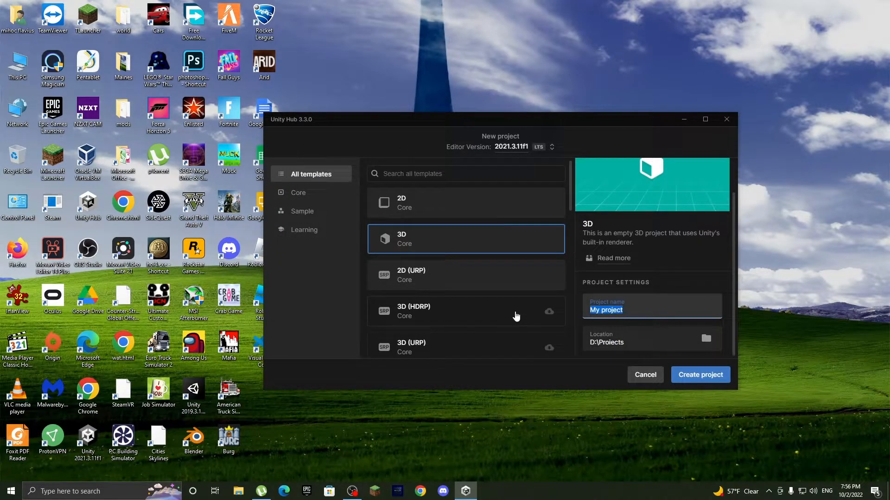
{"action": "type", "text": "Test"}
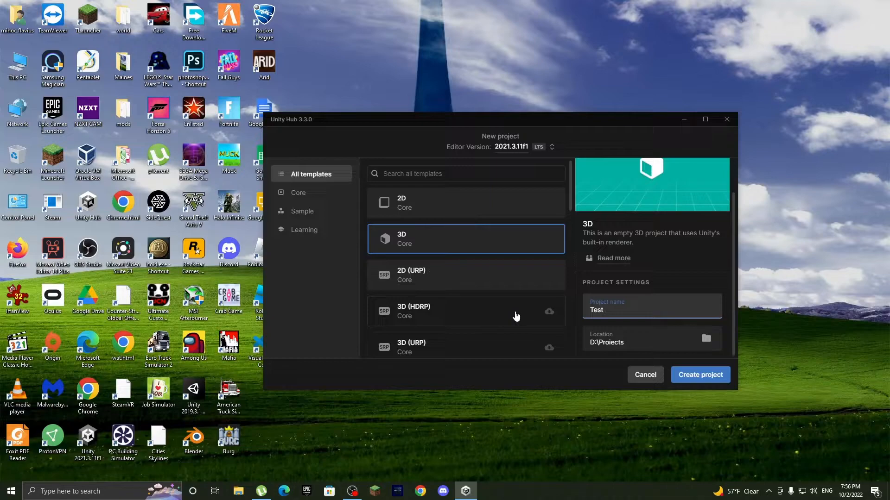
{"action": "type", "text": "Zone"}
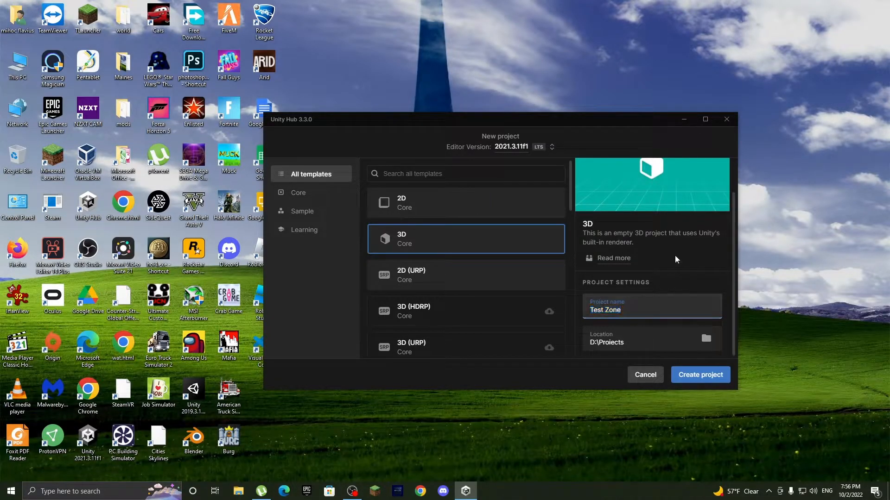
{"action": "left_click", "coordinate": [700, 374]}
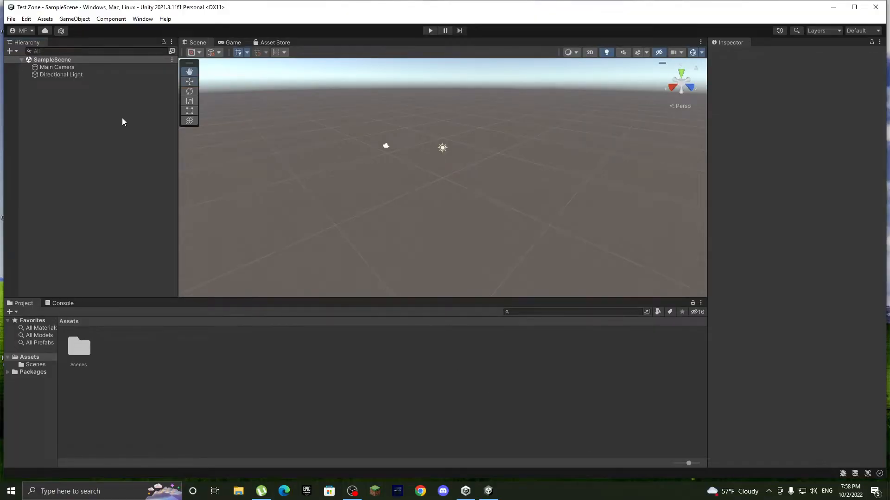
- Add a Plane 3D object and scale it to 40 on X and Z as a large floor
{"action": "right_click", "coordinate": [123, 122]}
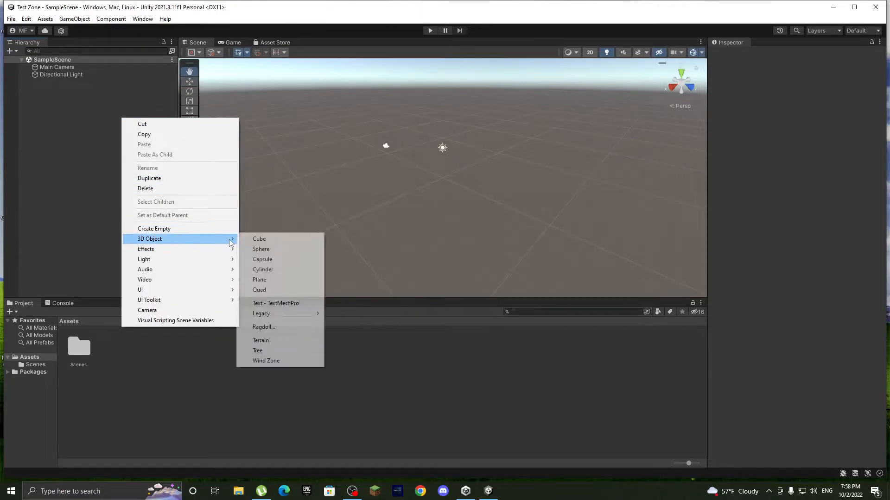
{"action": "left_click", "coordinate": [259, 279]}
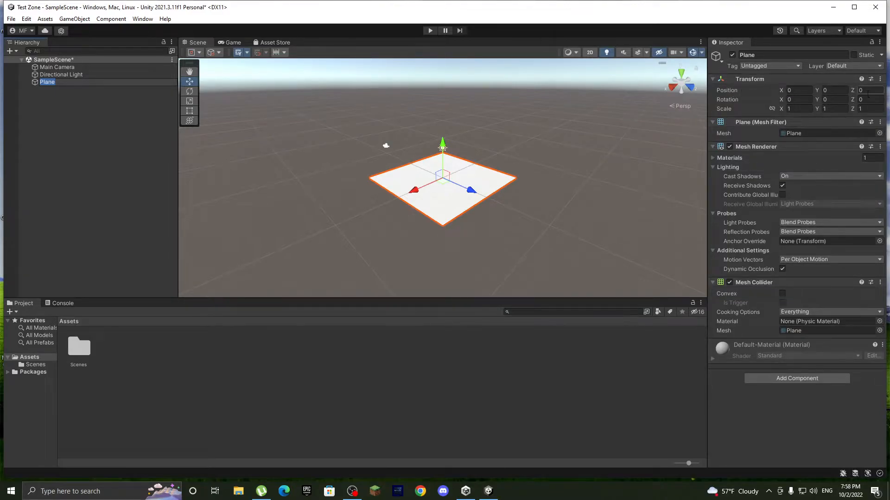
{"action": "left_click", "coordinate": [800, 108]}
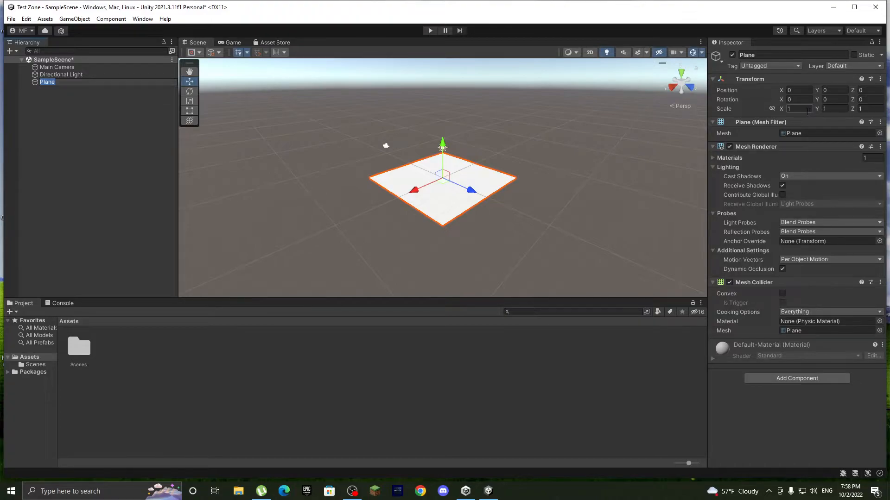
{"action": "type", "text": "40"}
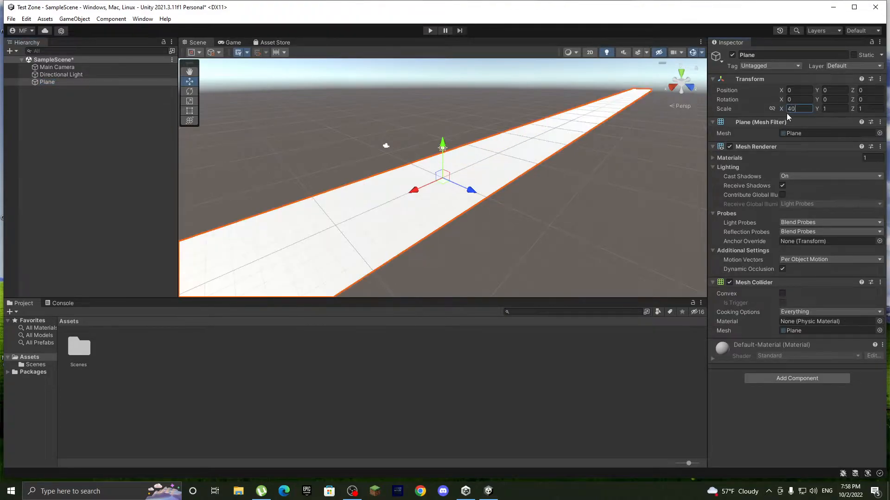
{"action": "key", "text": "Tab"}
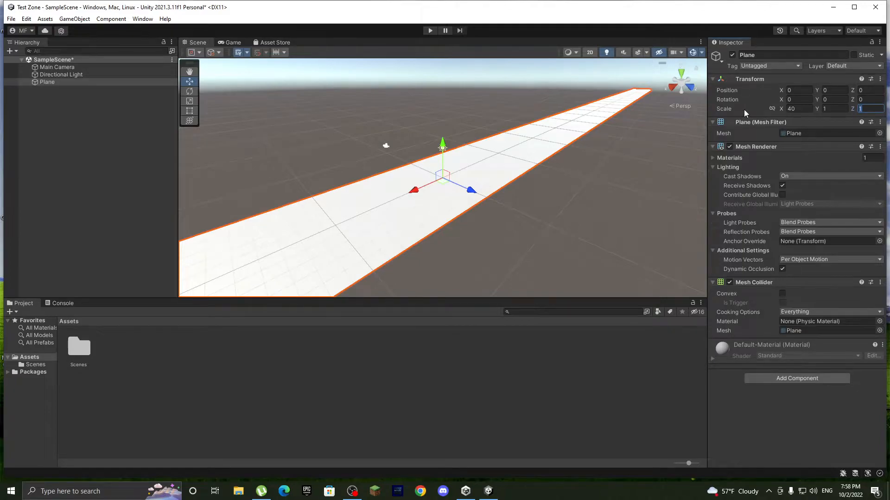
{"action": "type", "text": "40"}
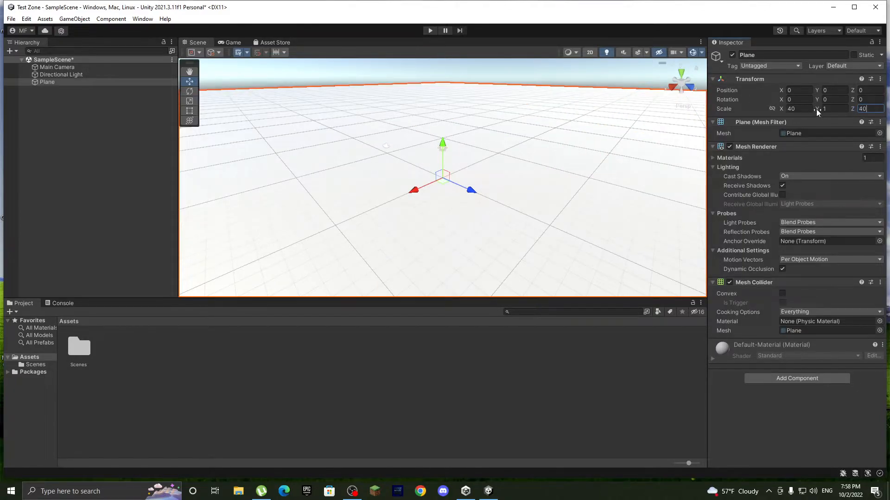
{"action": "left_click", "coordinate": [828, 109]}
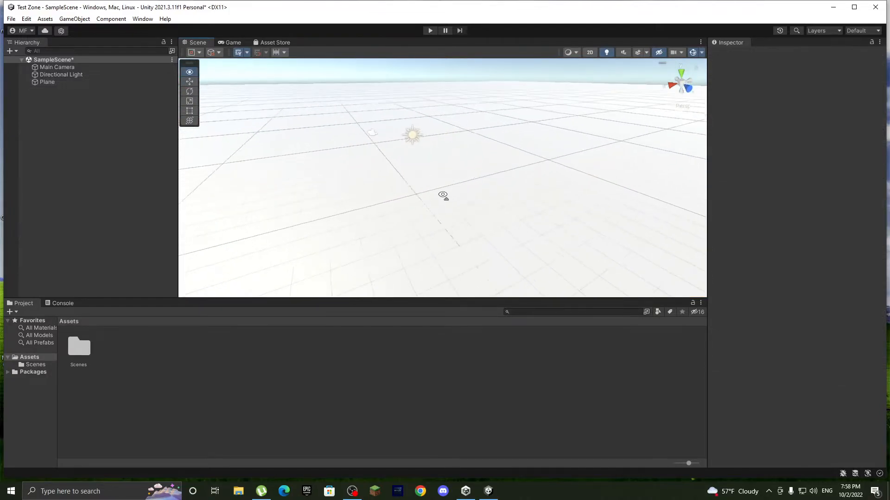
- Create a material PlaneMaterial with a green Albedo and apply it to the ground plane
{"action": "left_click", "coordinate": [47, 81]}
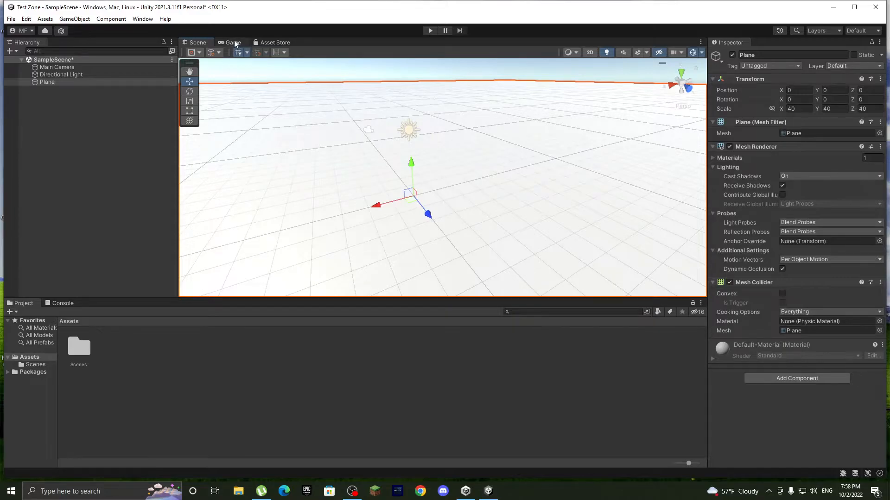
{"action": "right_click", "coordinate": [78, 349]}
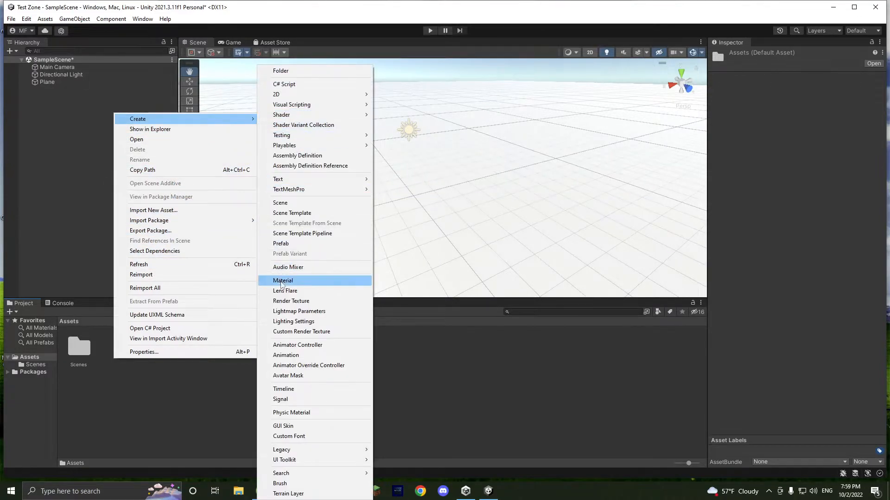
{"action": "left_click", "coordinate": [282, 279]}
{"action": "type", "text": "PlaneMaterial"}
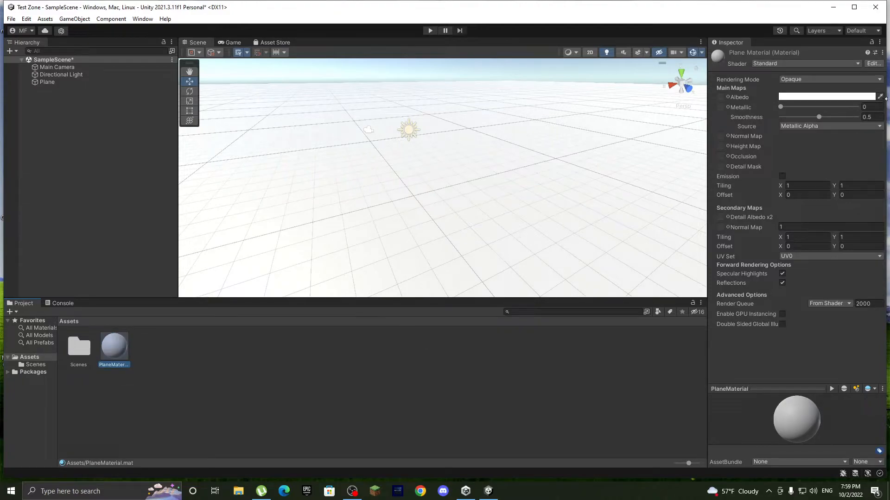
{"action": "left_click", "coordinate": [826, 96]}
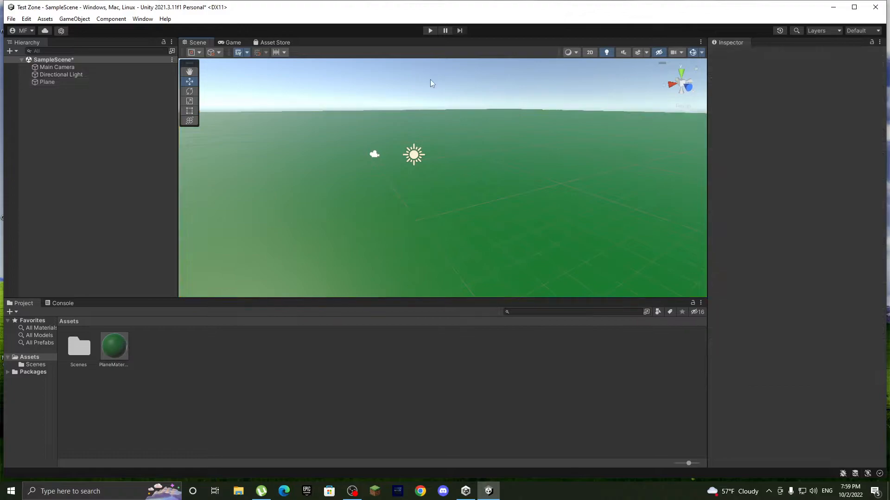
{"action": "left_click_drag", "start_coordinate": [431, 84], "coordinate": [550, 195]}
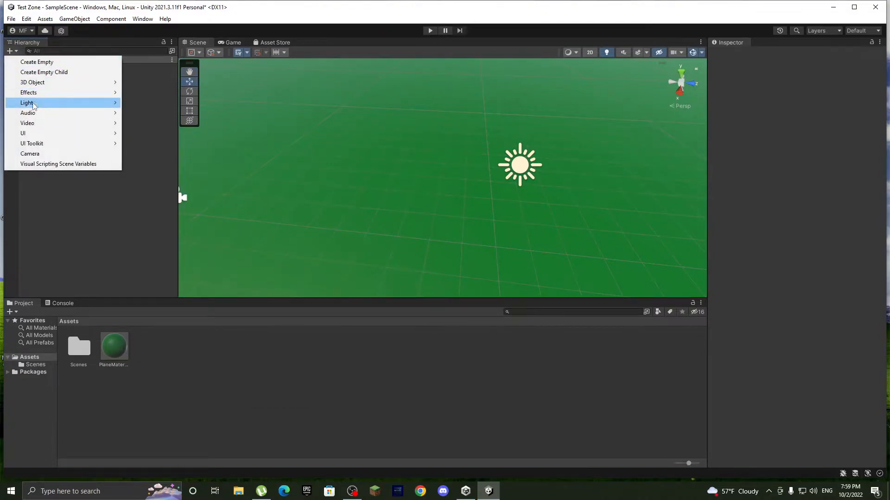
{"action": "mouse_move", "coordinate": [32, 83]}
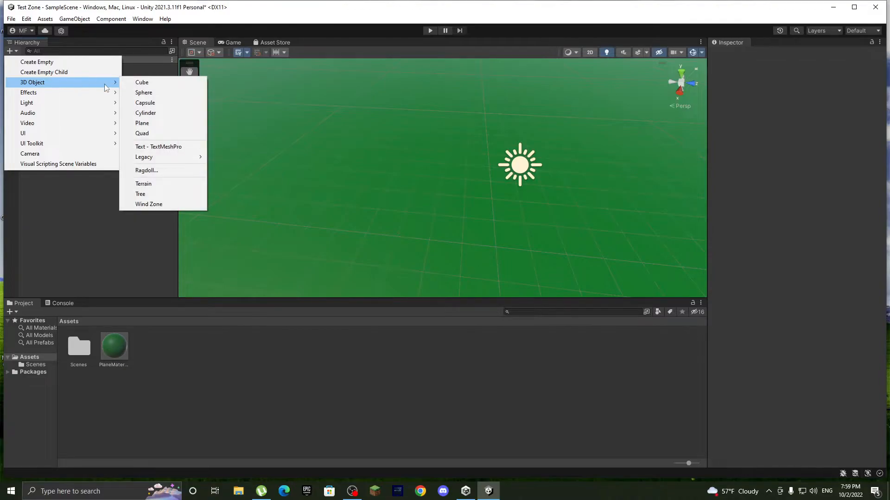
{"action": "mouse_move", "coordinate": [144, 93]}
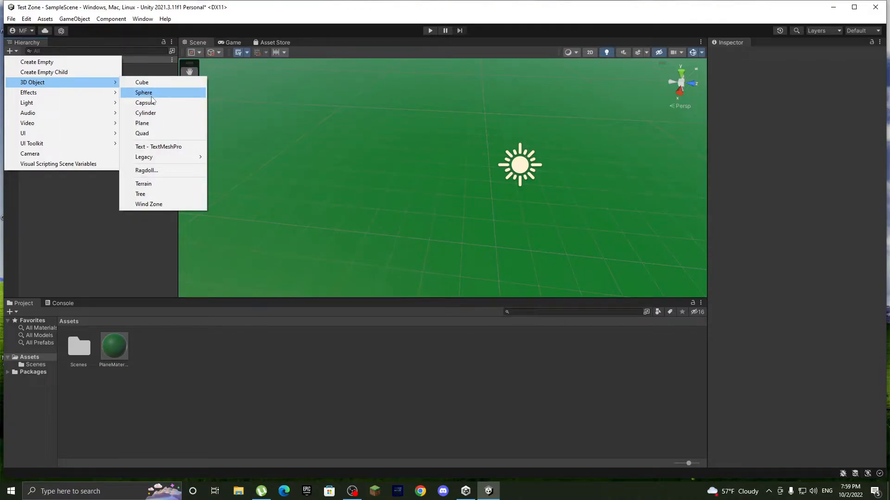
- Add a Sphere at position (0, 0.42, 0) resting on the green ground
{"action": "left_click", "coordinate": [143, 92]}
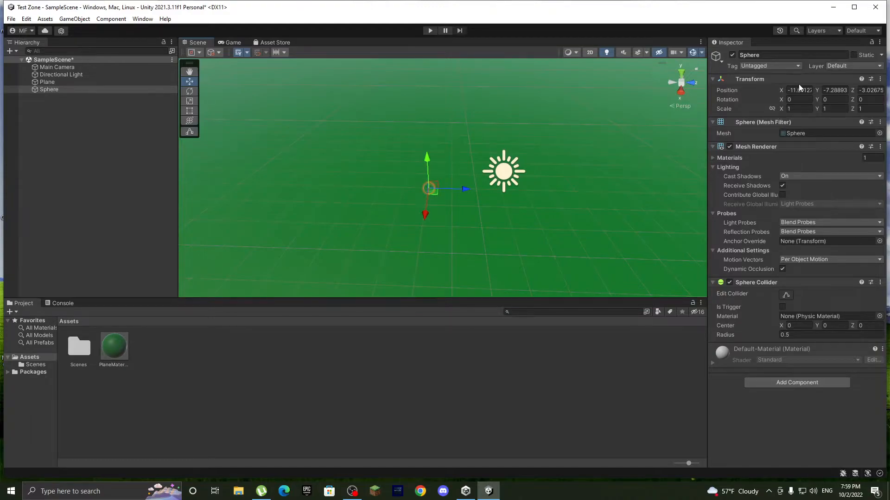
{"action": "type", "text": "0"}
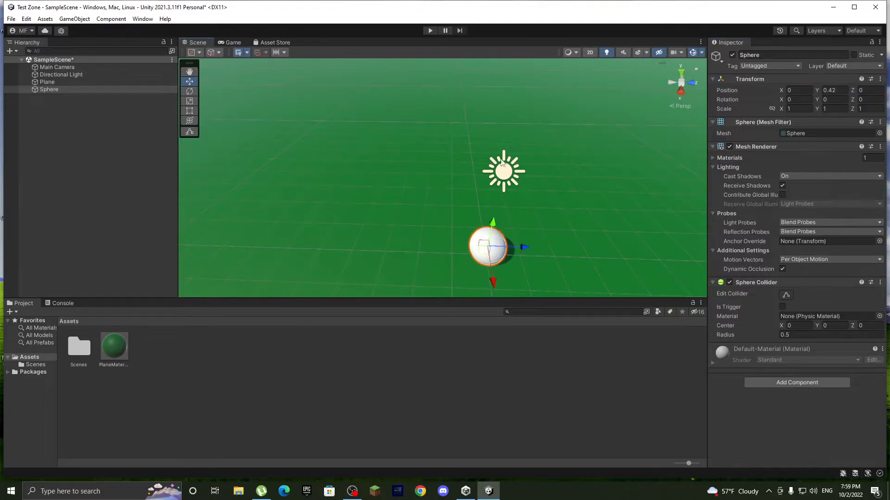
{"action": "left_click", "coordinate": [47, 82]}
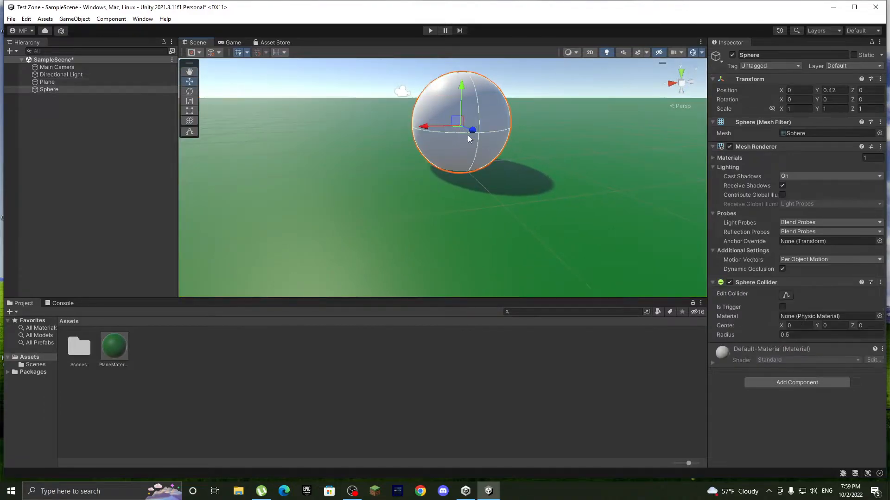
{"action": "left_click", "coordinate": [341, 85]}
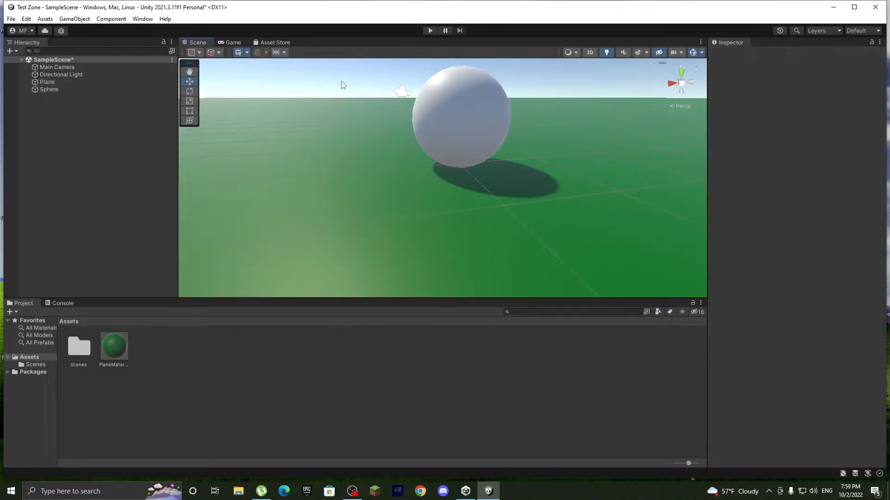
- Show Scene and Game views together and set the Sphere and Main Camera Position Y to 5
{"action": "left_click", "coordinate": [232, 43]}
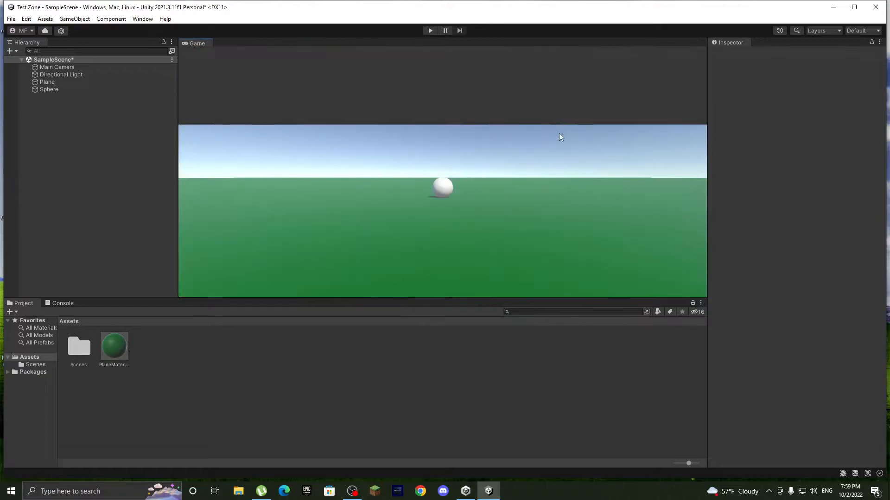
{"action": "left_click", "coordinate": [198, 43]}
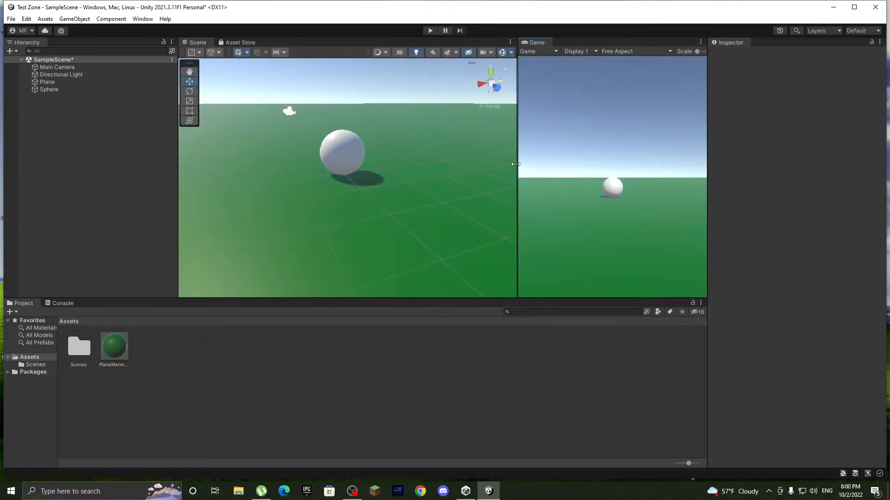
{"action": "left_click", "coordinate": [50, 89]}
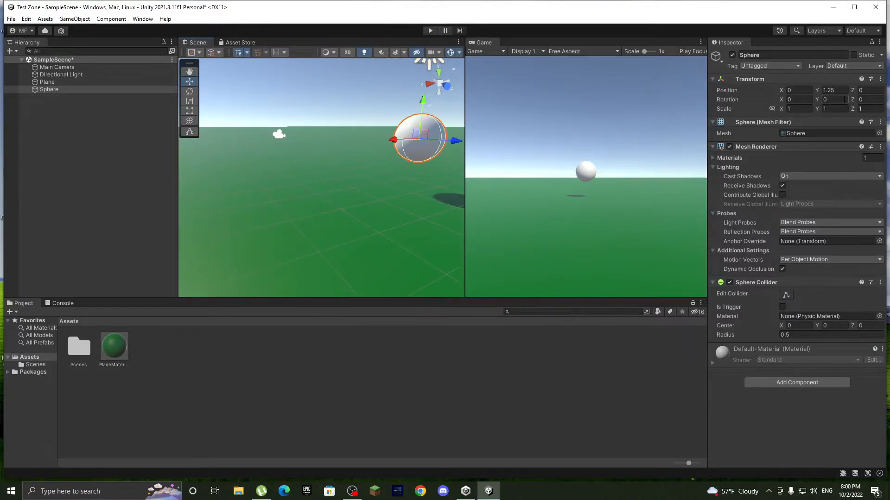
{"action": "type", "text": "5"}
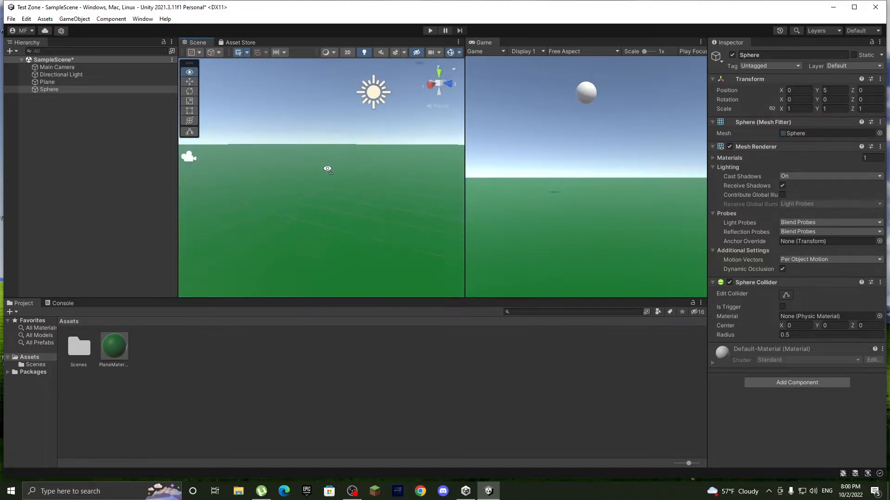
{"action": "left_click", "coordinate": [57, 66]}
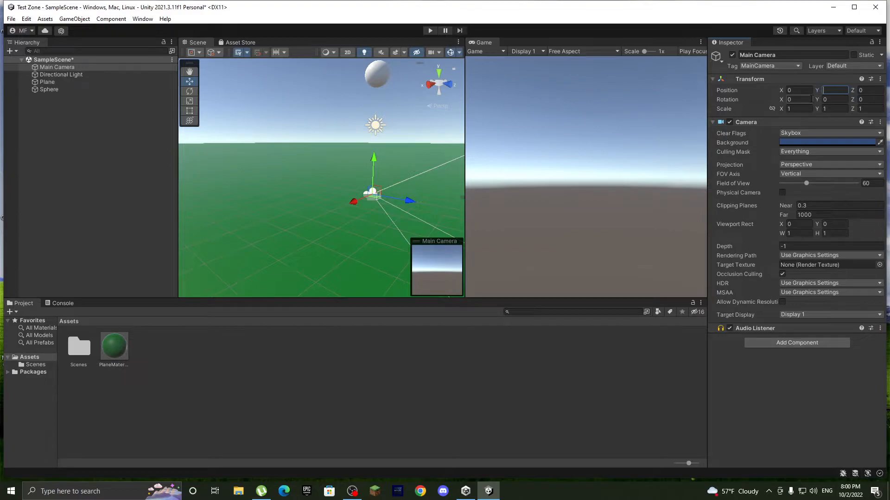
{"action": "type", "text": "5"}
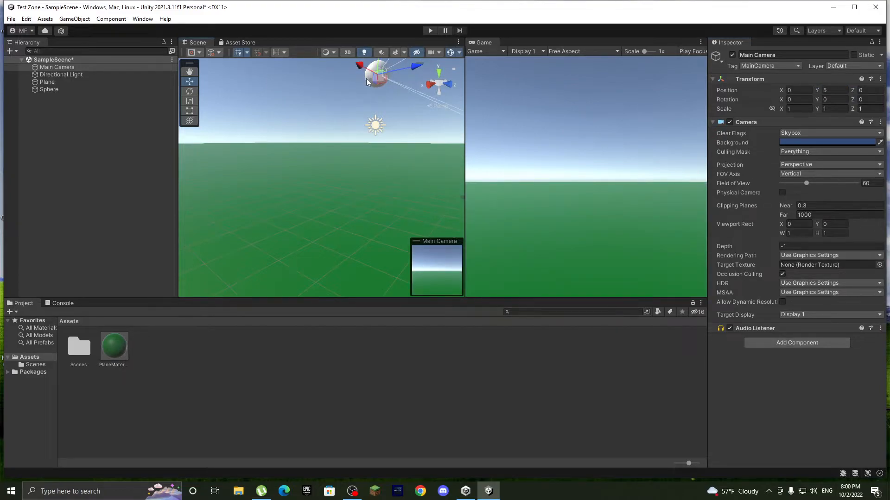
{"action": "left_click", "coordinate": [49, 90]}
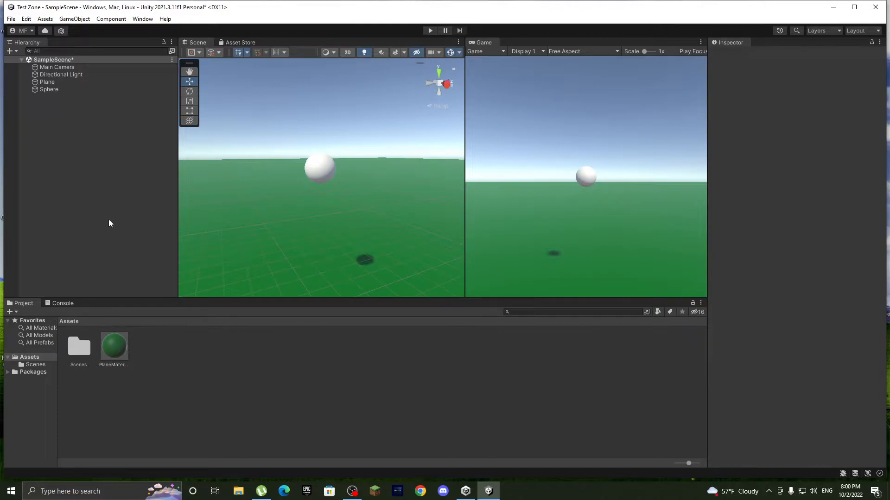
{"action": "mouse_move", "coordinate": [158, 349]}
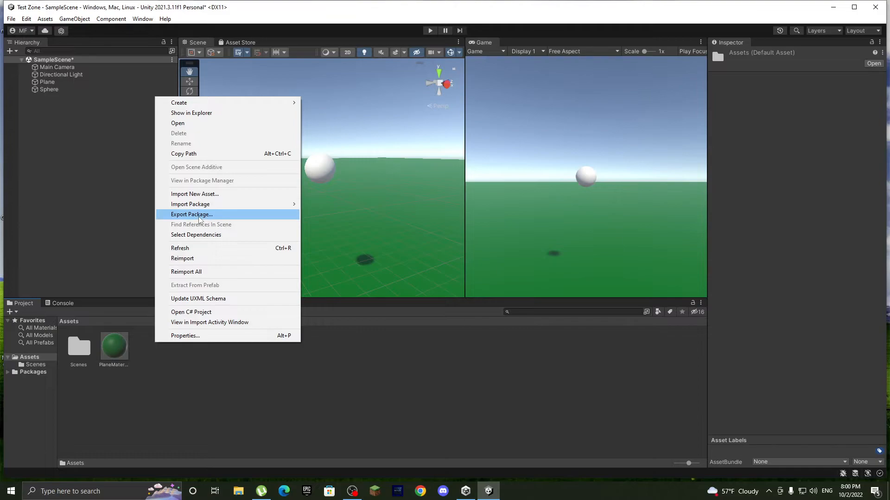
- Add a Rigidbody component to the Sphere and play the scene to watch it fall, then stop
{"action": "left_click", "coordinate": [94, 143]}
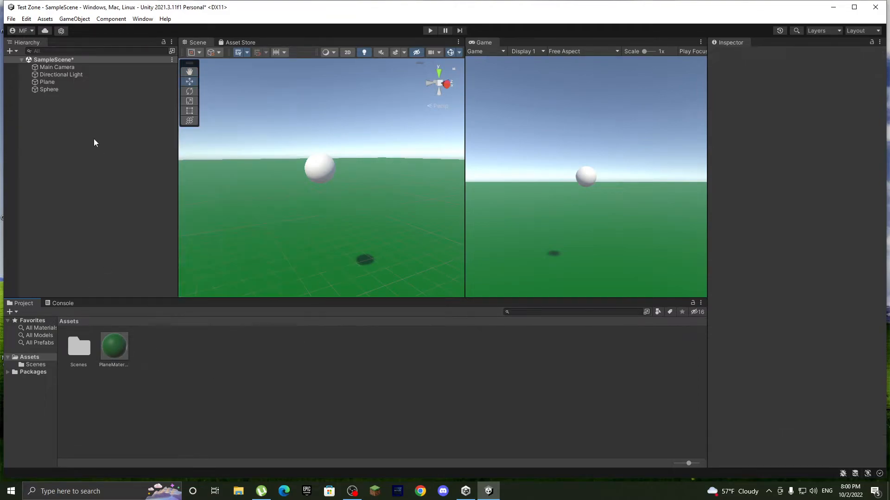
{"action": "left_click", "coordinate": [49, 90]}
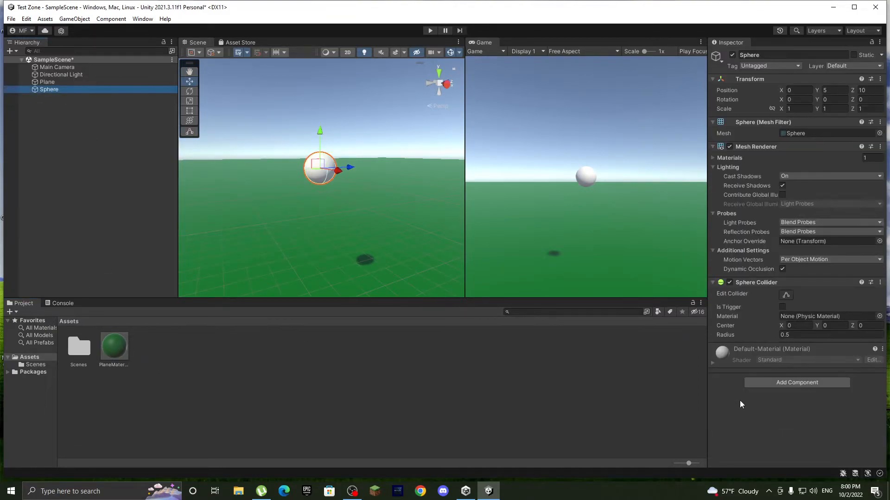
{"action": "type", "text": "rigid"}
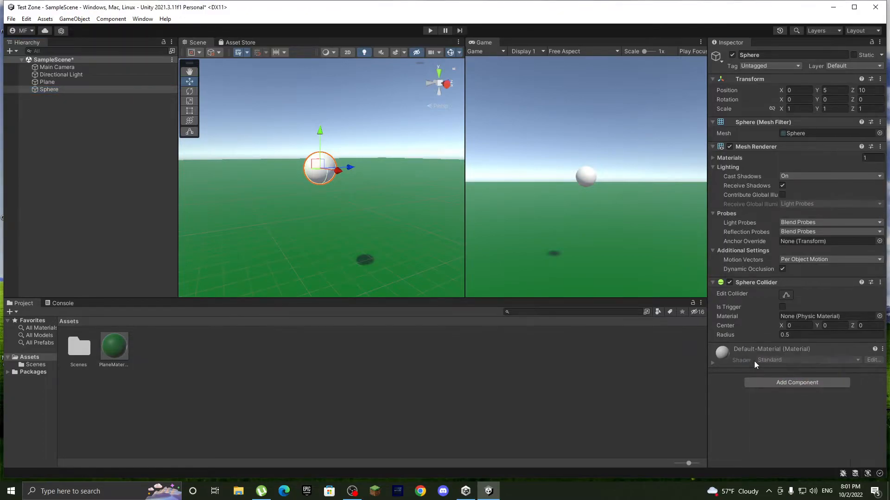
{"action": "left_click", "coordinate": [796, 382]}
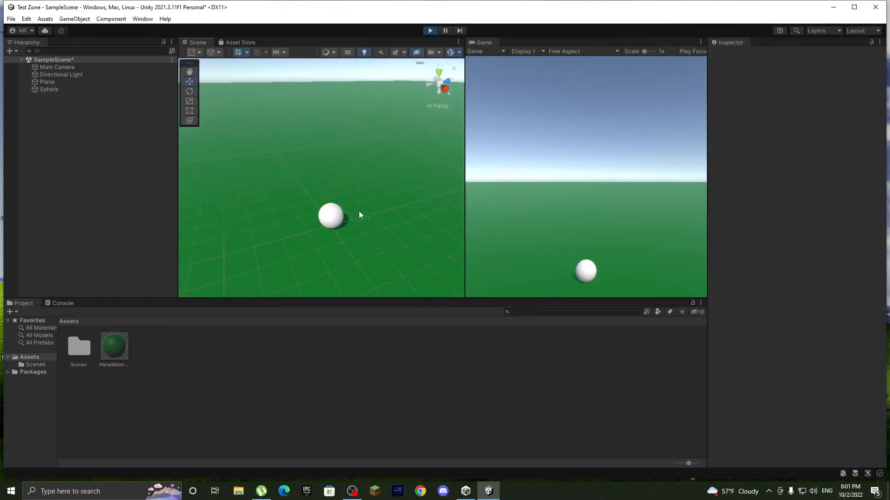
{"action": "left_click", "coordinate": [330, 216]}
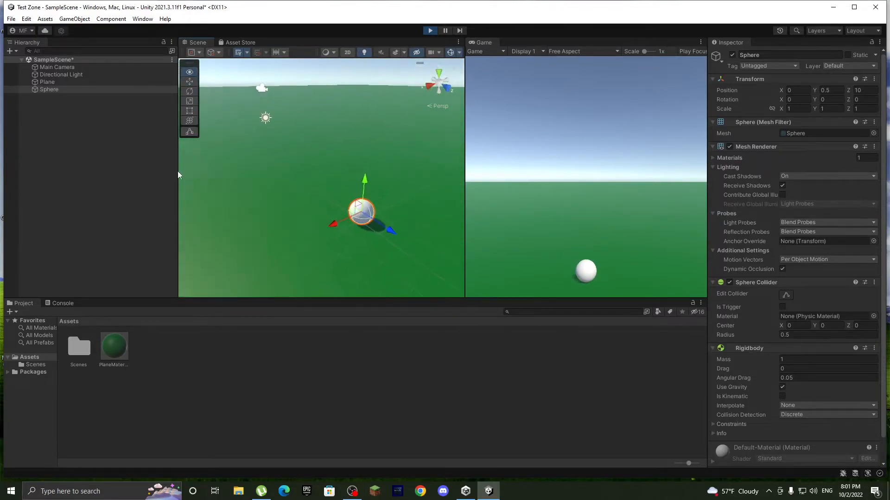
{"action": "left_click", "coordinate": [429, 30]}
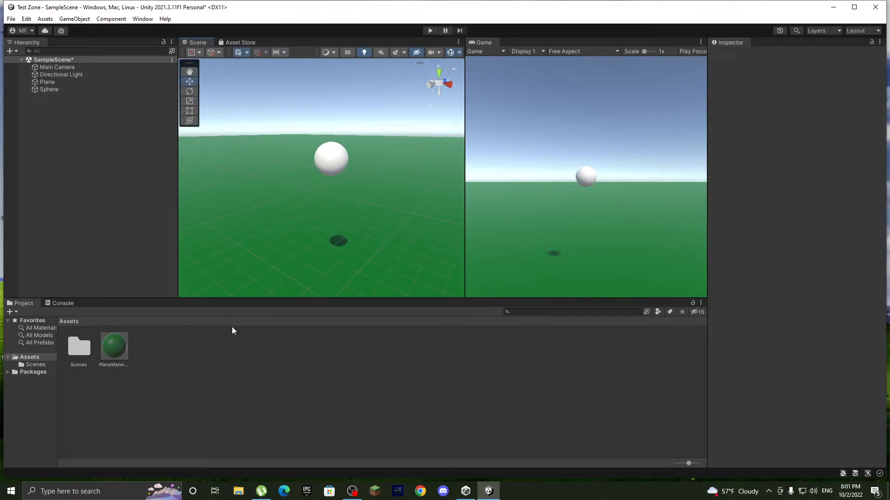
{"action": "left_click", "coordinate": [49, 90]}
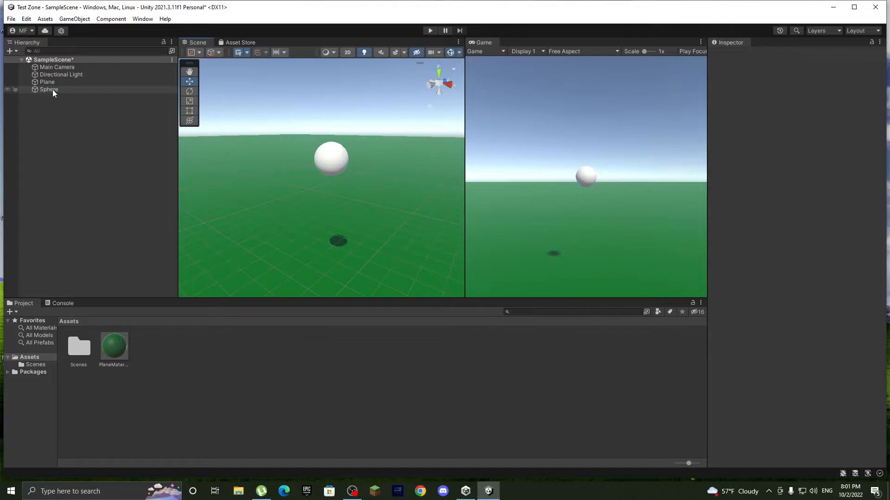
- Create a Physic Material asset BallBounciness with Bounce Combine set to Maximum
{"action": "right_click", "coordinate": [213, 355]}
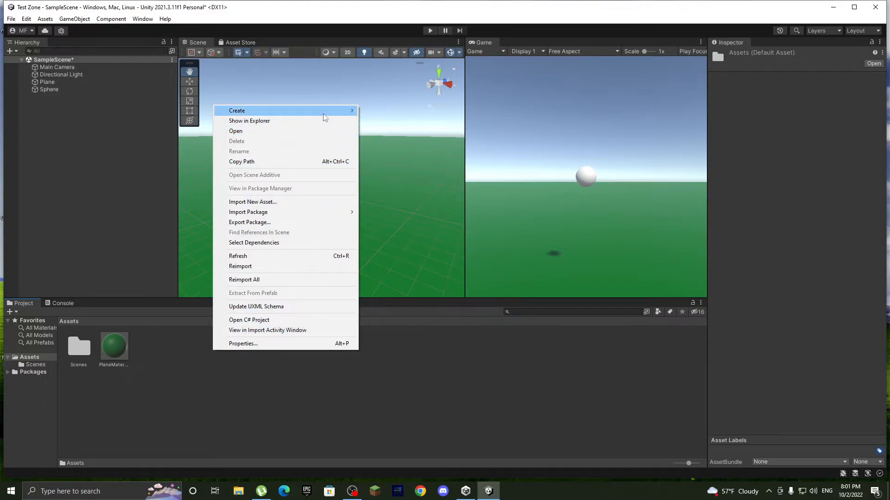
{"action": "mouse_move", "coordinate": [236, 111]}
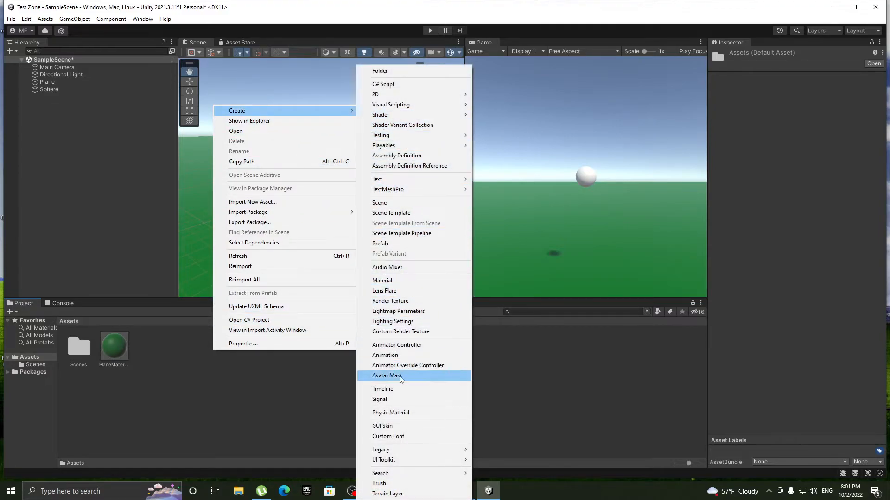
{"action": "mouse_move", "coordinate": [390, 412]}
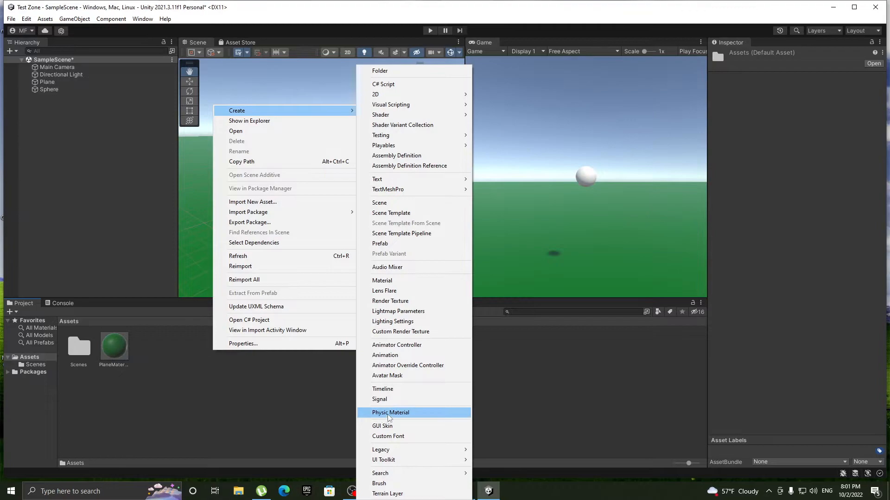
{"action": "left_click", "coordinate": [390, 413]}
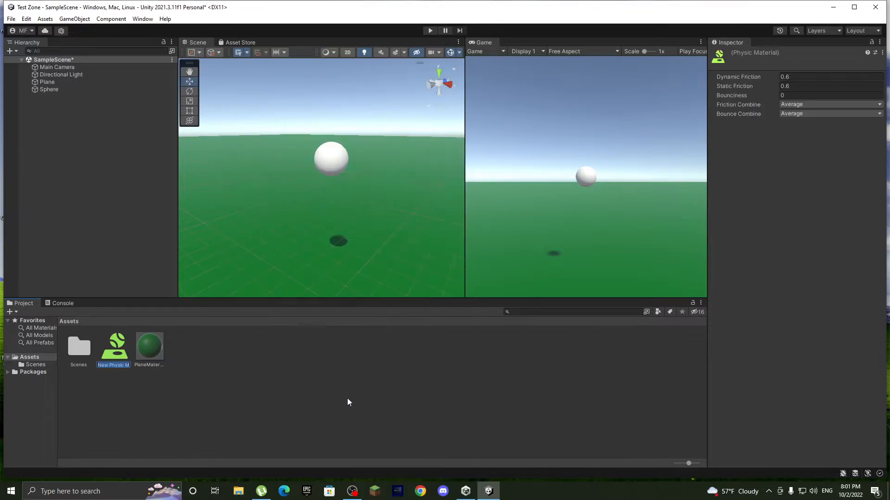
{"action": "mouse_move", "coordinate": [233, 362]}
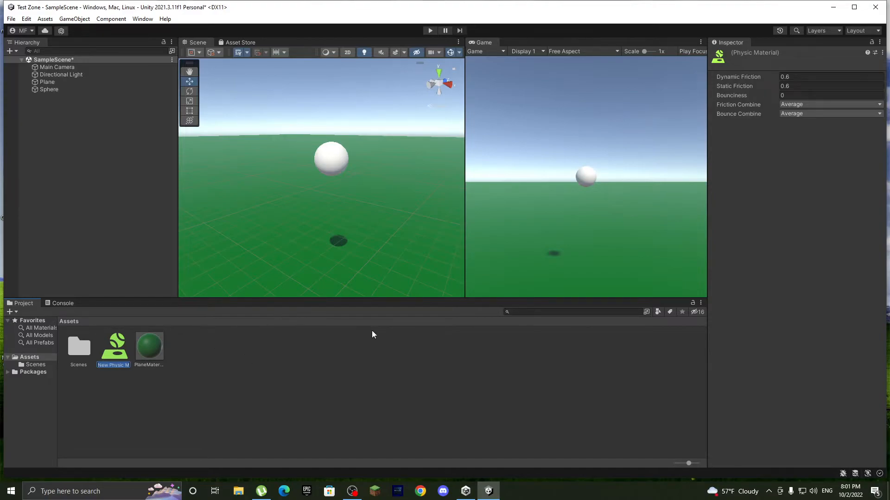
{"action": "mouse_move", "coordinate": [386, 328]}
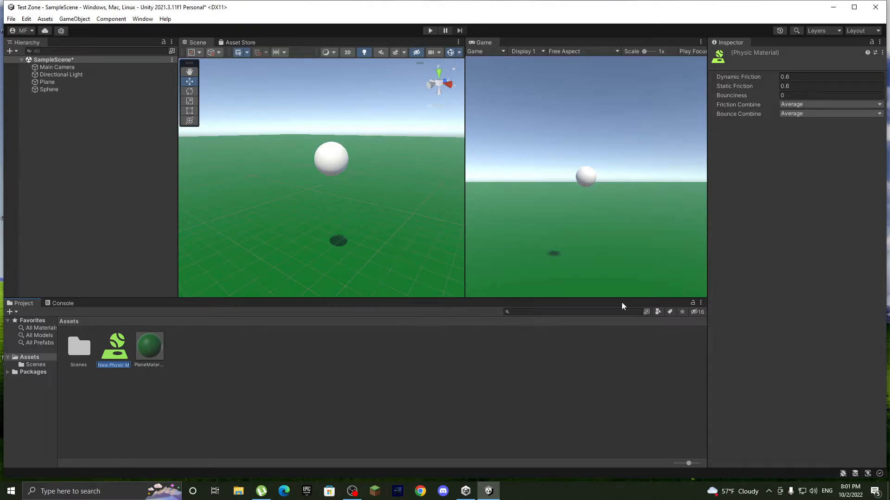
{"action": "mouse_move", "coordinate": [840, 159]}
{"action": "type", "text": "BallBounciness"}
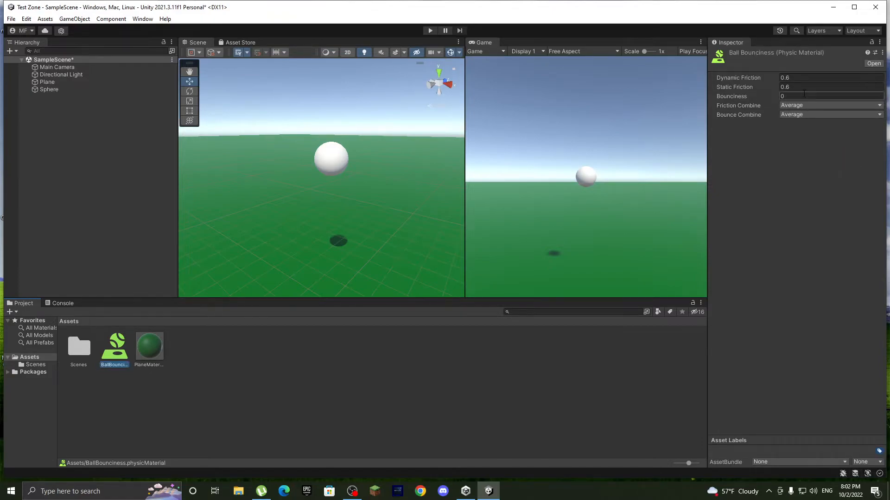
{"action": "left_click", "coordinate": [830, 114]}
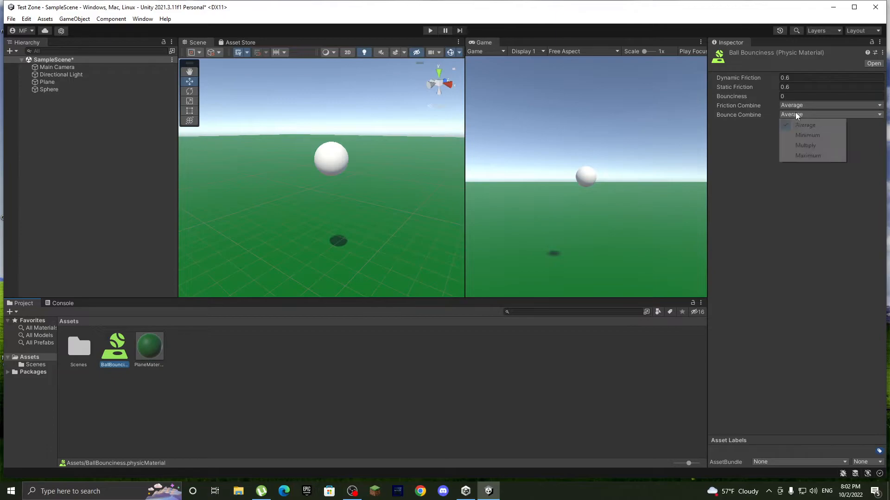
{"action": "left_click", "coordinate": [807, 156]}
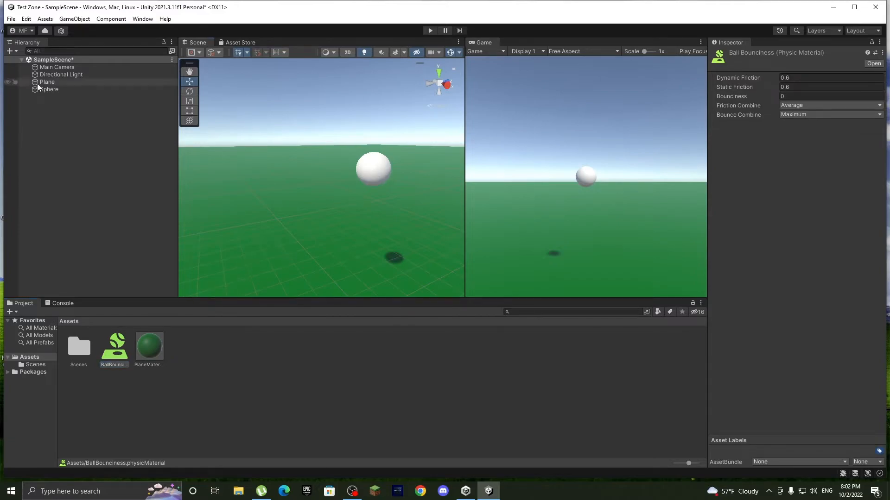
{"action": "left_click", "coordinate": [49, 89]}
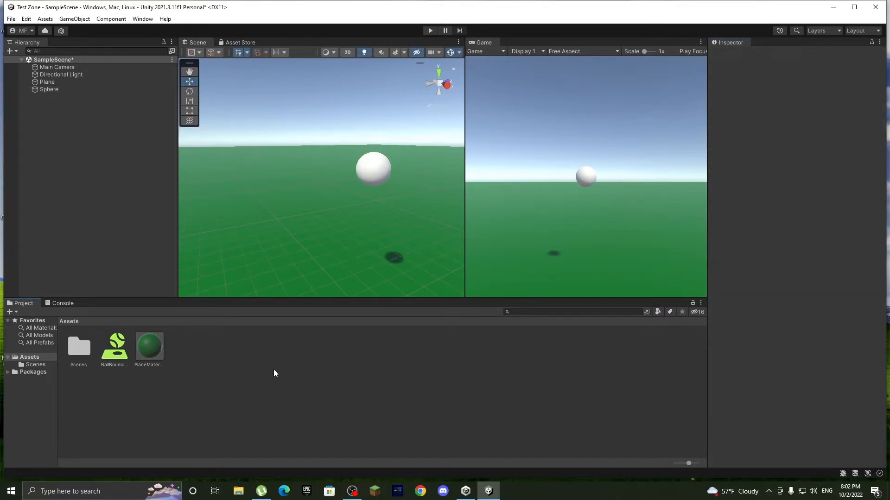
- Set BallBounciness bounciness to 0.6 and play the scene to check the sphere's bounce
{"action": "left_click", "coordinate": [114, 345]}
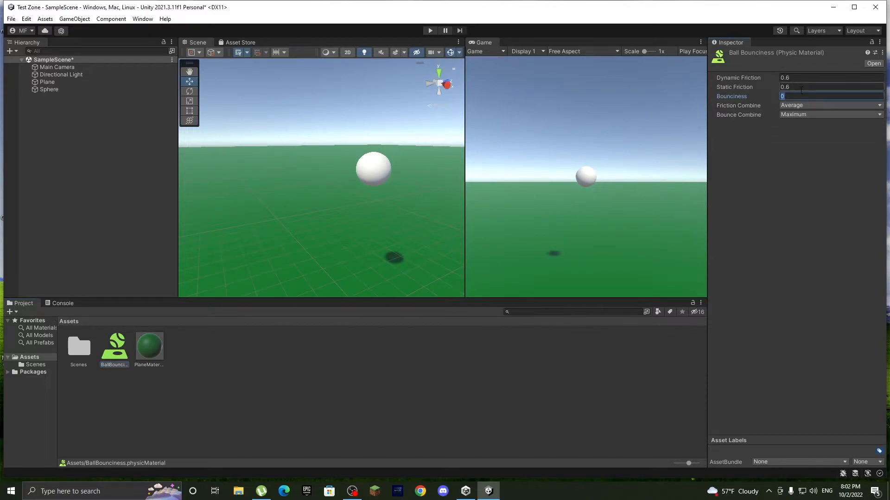
{"action": "type", "text": "1"}
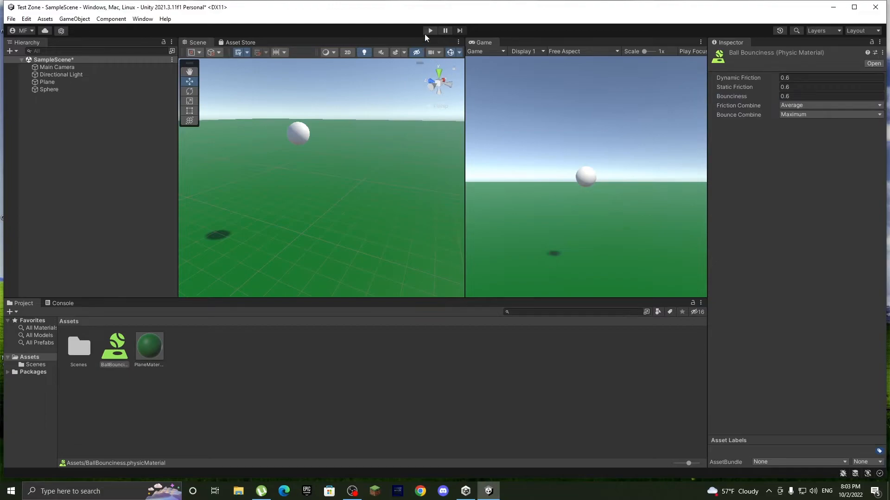
{"action": "left_click", "coordinate": [429, 30]}
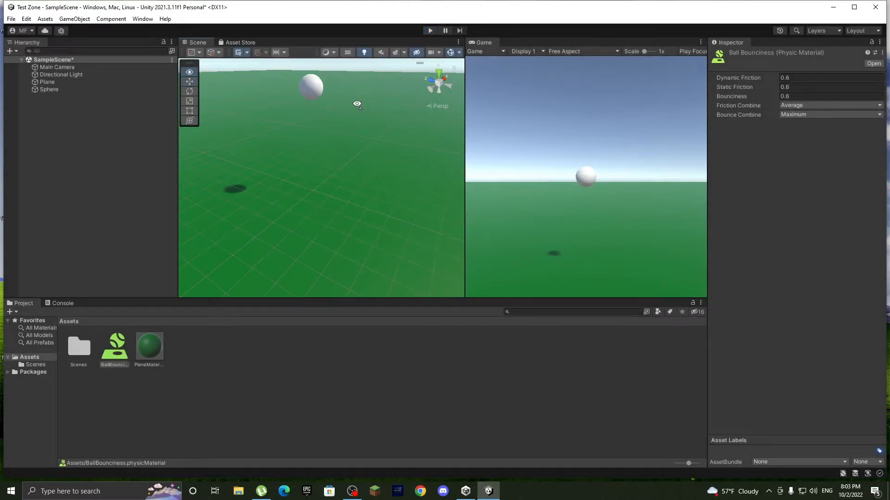
{"action": "left_click_drag", "start_coordinate": [357, 103], "coordinate": [334, 147]}
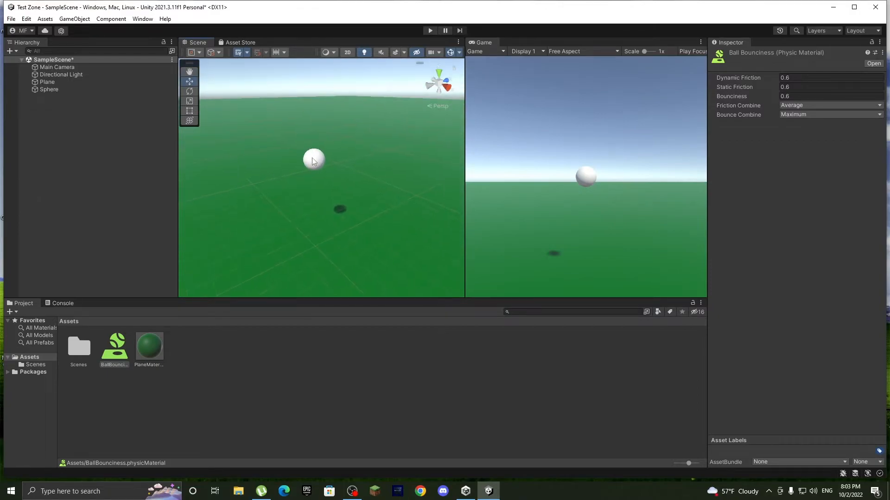
{"action": "left_click", "coordinate": [283, 119]}
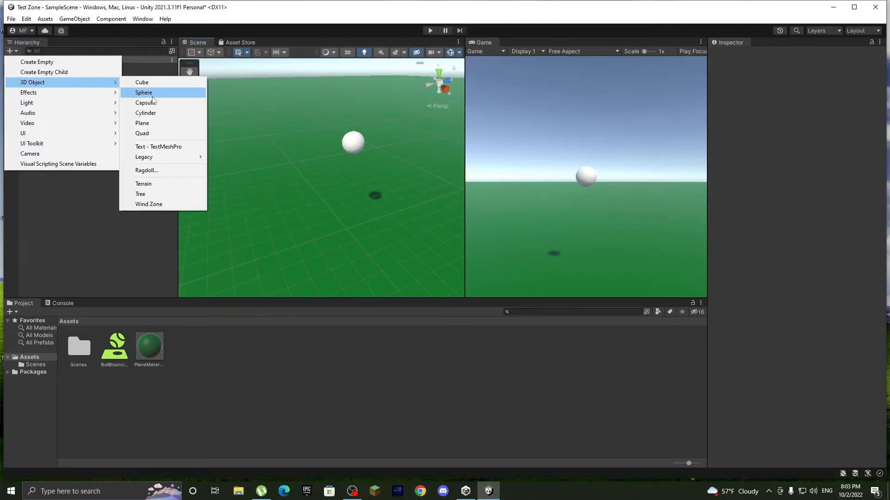
- Add a Cube to the scene and place it at position (0, 0.5, 10)
{"action": "left_click", "coordinate": [141, 82]}
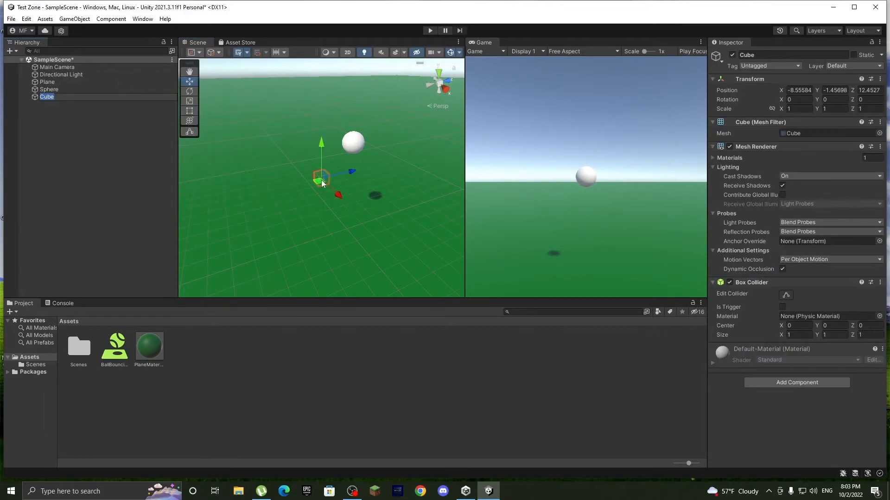
{"action": "left_click", "coordinate": [798, 89]}
{"action": "type", "text": "0"}
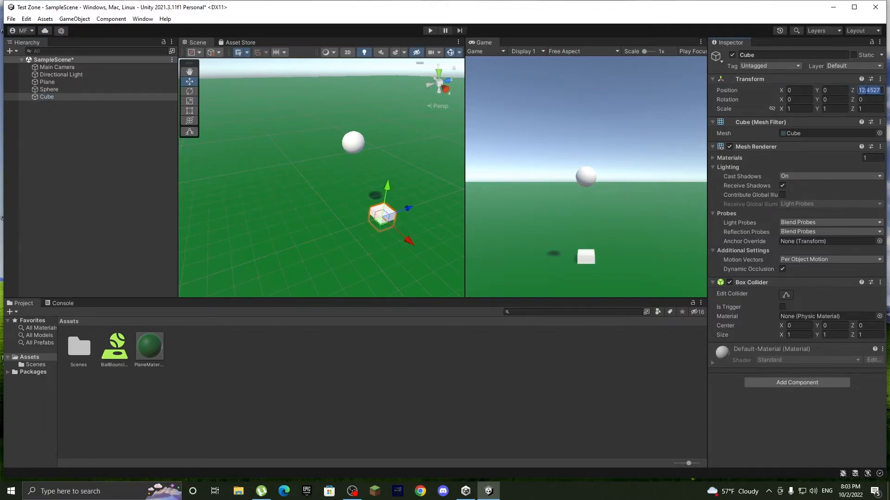
{"action": "type", "text": "10"}
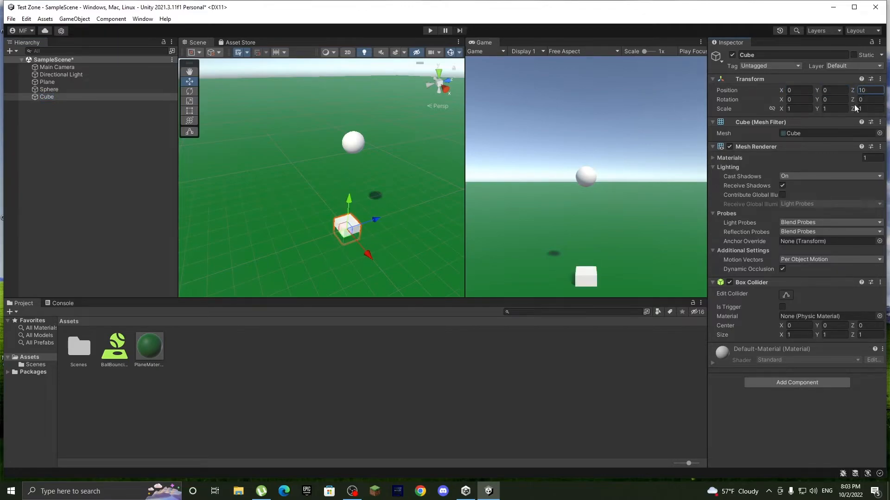
{"action": "left_click", "coordinate": [832, 90]}
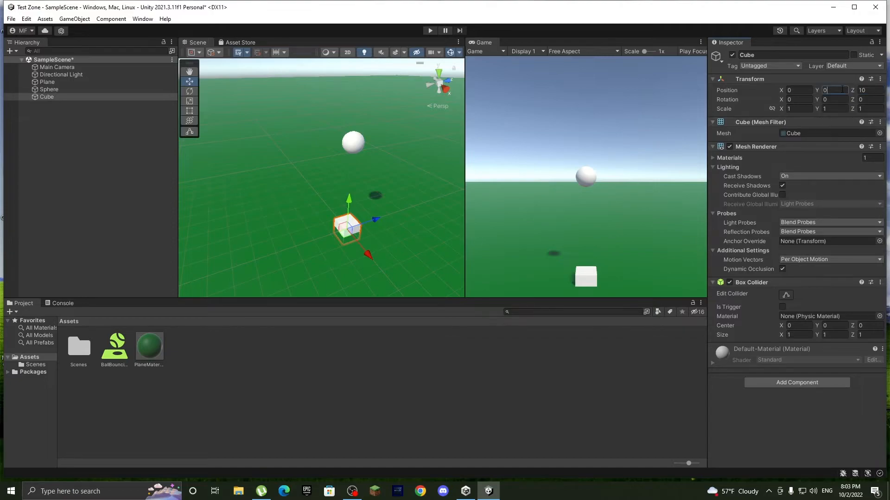
{"action": "type", "text": "0.5"}
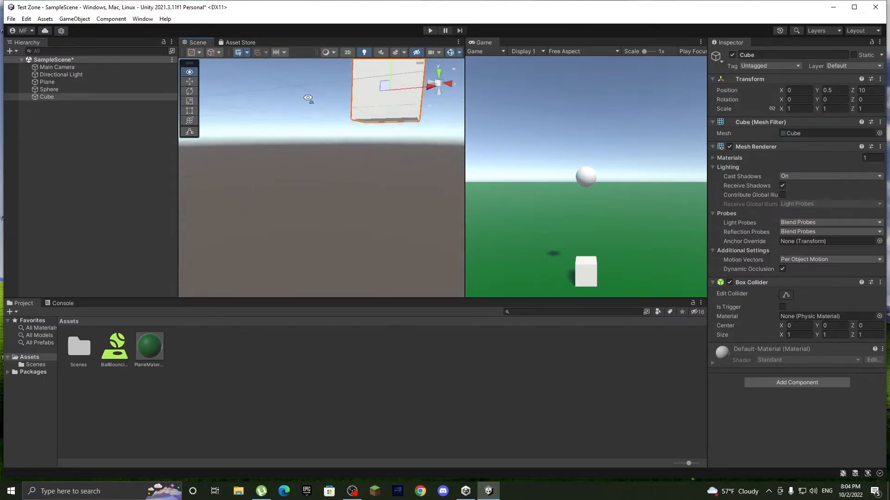
- Move the Sphere to Z 10 and scale the Cube to 5 on X and Z as a flat slab
{"action": "left_click", "coordinate": [49, 89]}
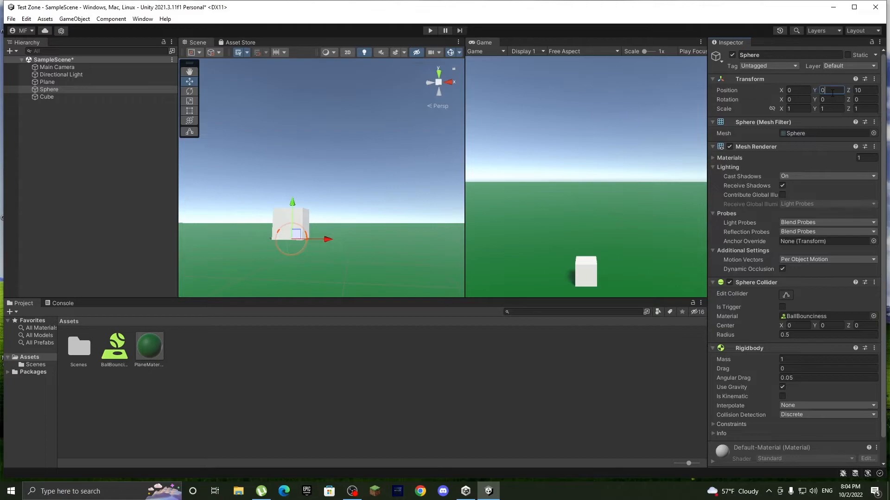
{"action": "type", "text": "1"}
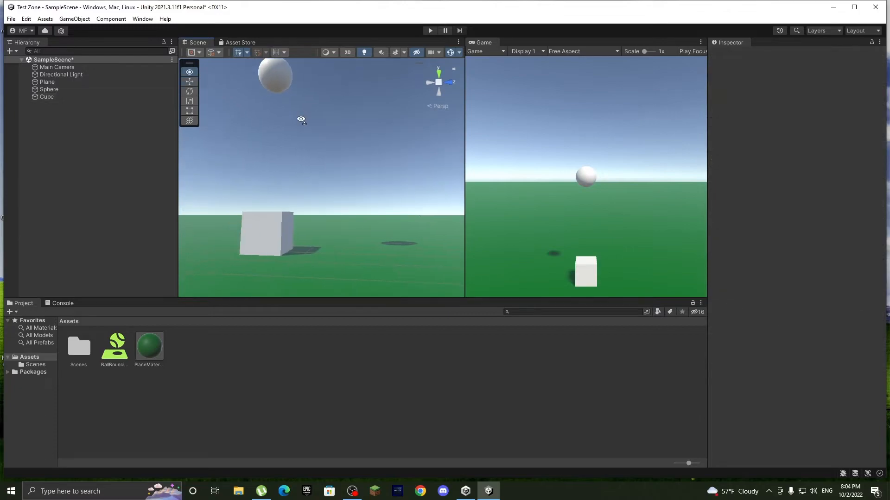
{"action": "left_click", "coordinate": [47, 97]}
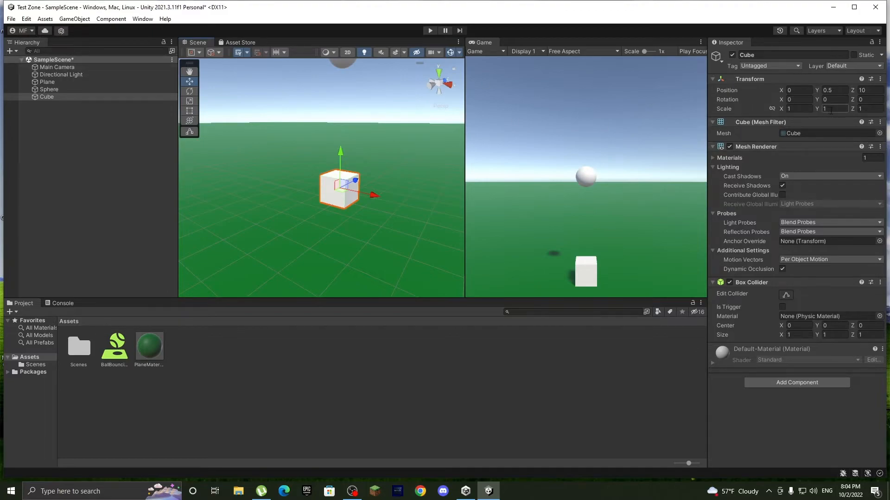
{"action": "left_click", "coordinate": [797, 108]}
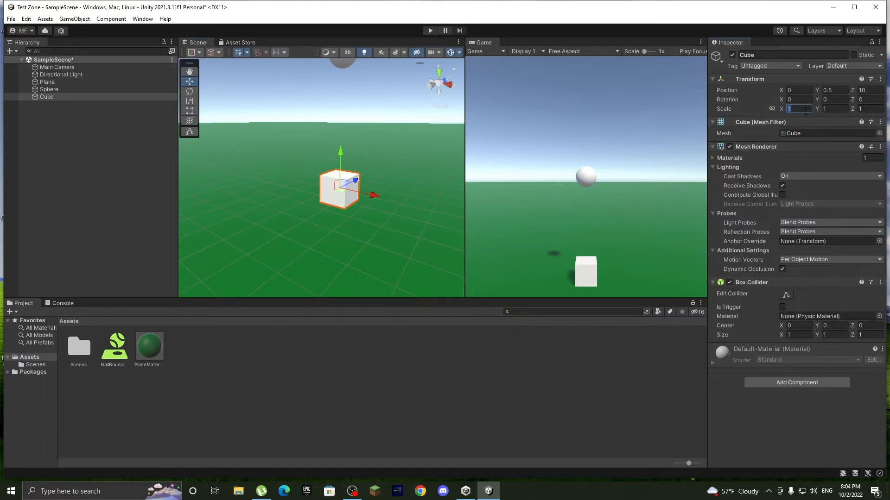
{"action": "type", "text": "5"}
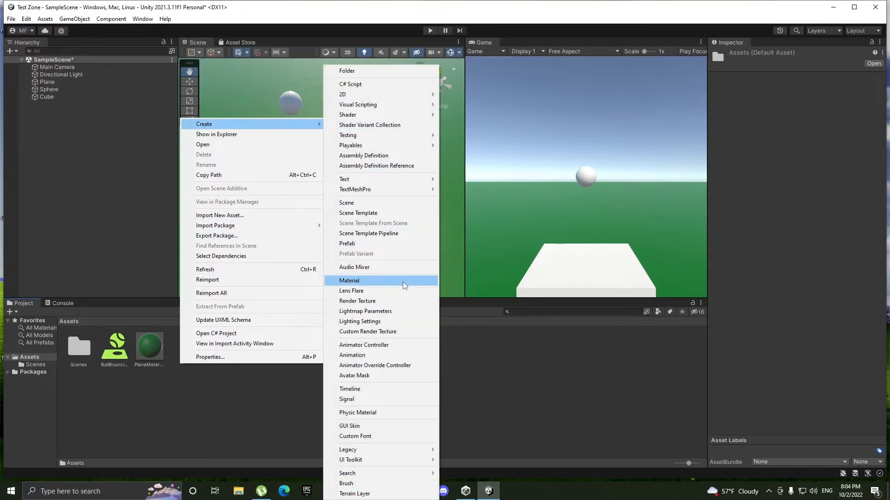
{"action": "mouse_move", "coordinate": [353, 267]}
{"action": "type", "text": "TrampolineMaterial"}
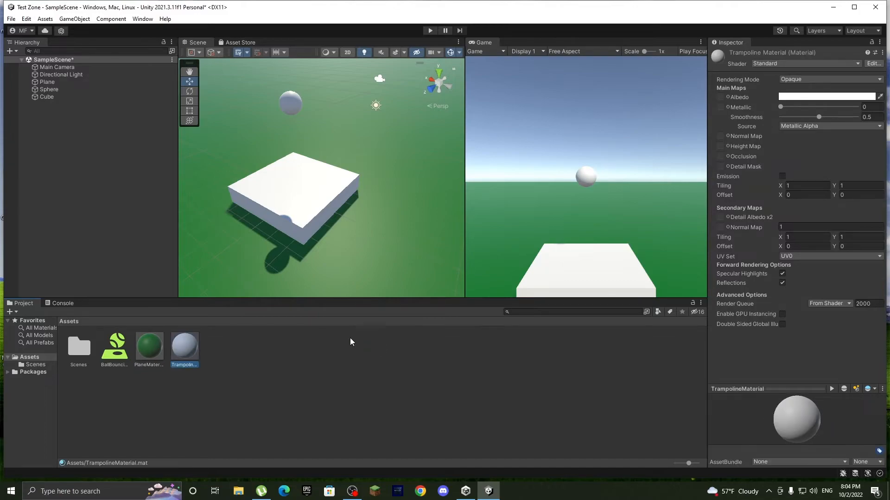
- Give TrampolineMaterial a dark grey Albedo and apply it to the slab cube
{"action": "left_click", "coordinate": [825, 96]}
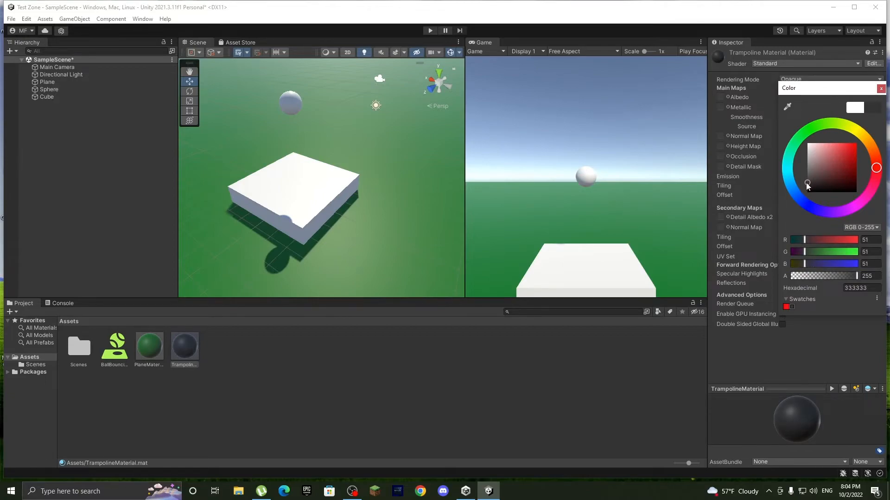
{"action": "left_click", "coordinate": [204, 369]}
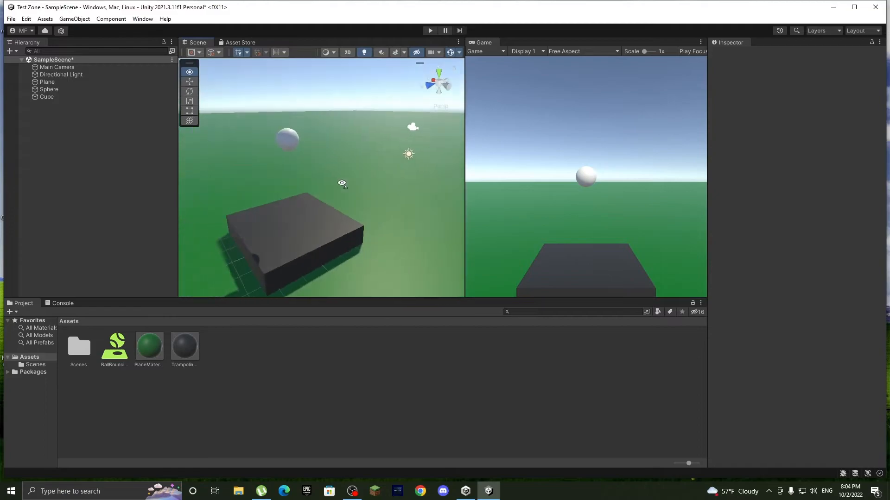
{"action": "left_click", "coordinate": [47, 97]}
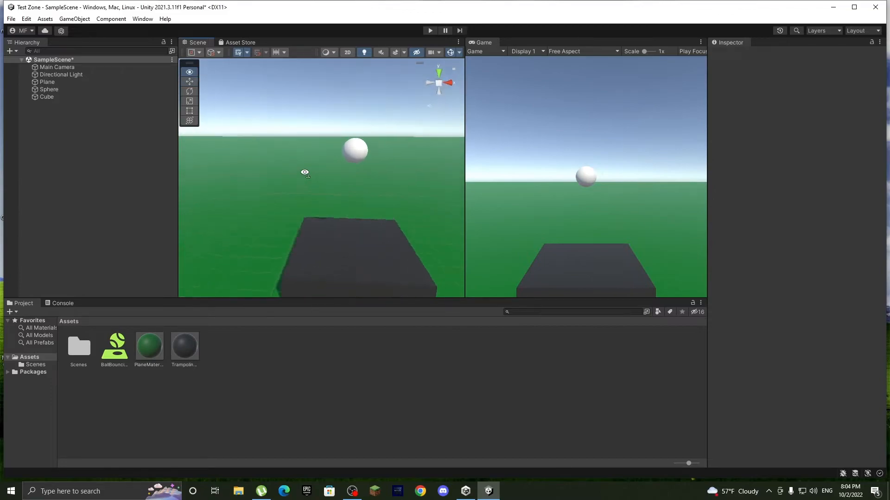
{"action": "left_click", "coordinate": [49, 89]}
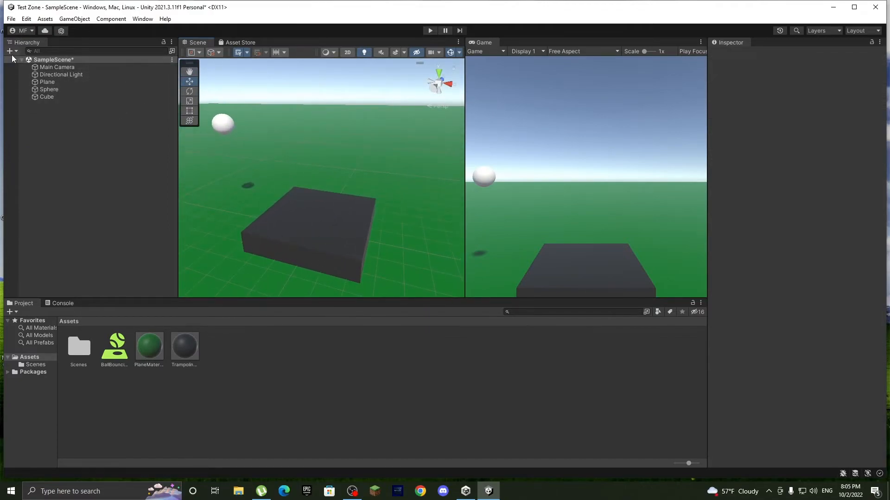
- Add a sphere NoBounceBall at position (0, 6, 10) with scale 2
{"action": "left_click", "coordinate": [9, 51]}
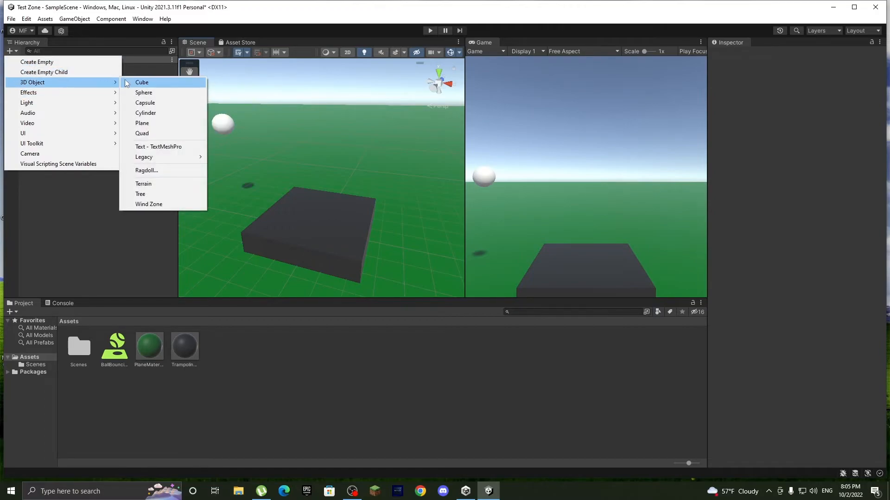
{"action": "left_click", "coordinate": [143, 92]}
{"action": "type", "text": "0"}
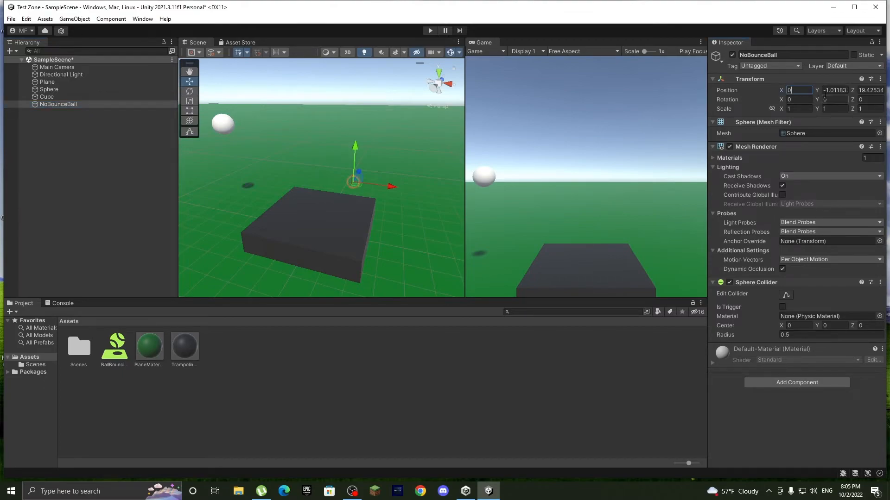
{"action": "left_click", "coordinate": [834, 90]}
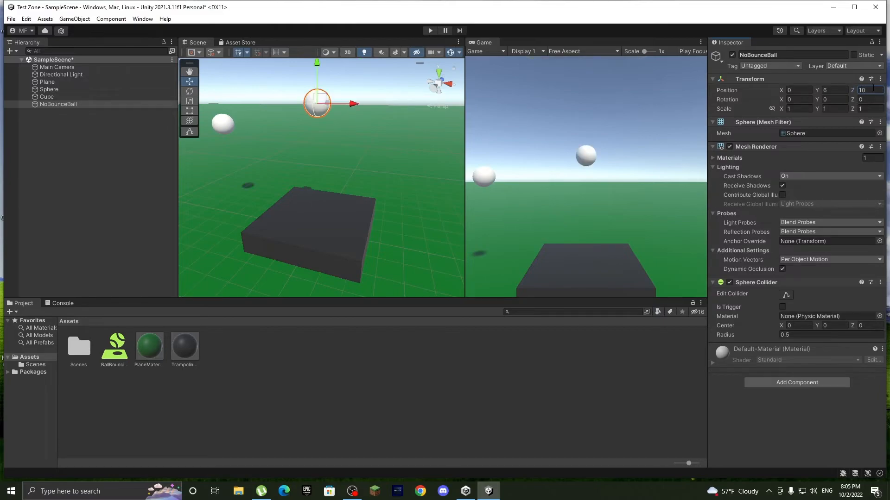
{"action": "left_click", "coordinate": [799, 109]}
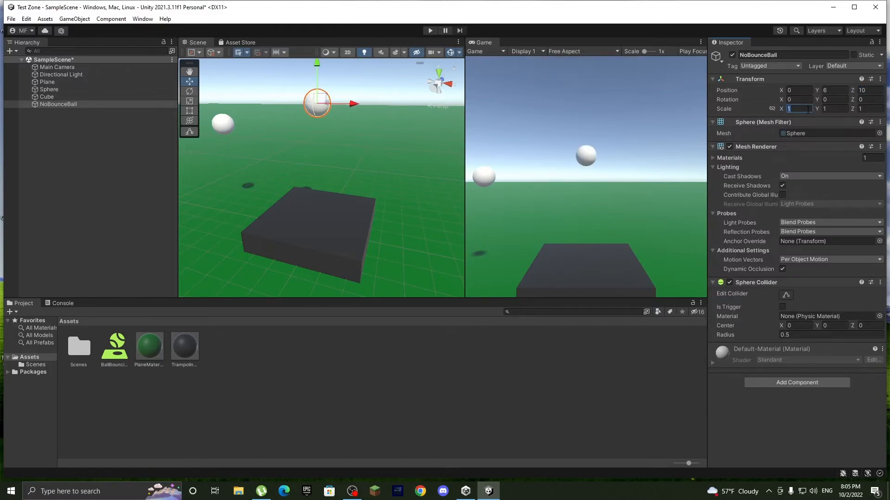
{"action": "type", "text": "2"}
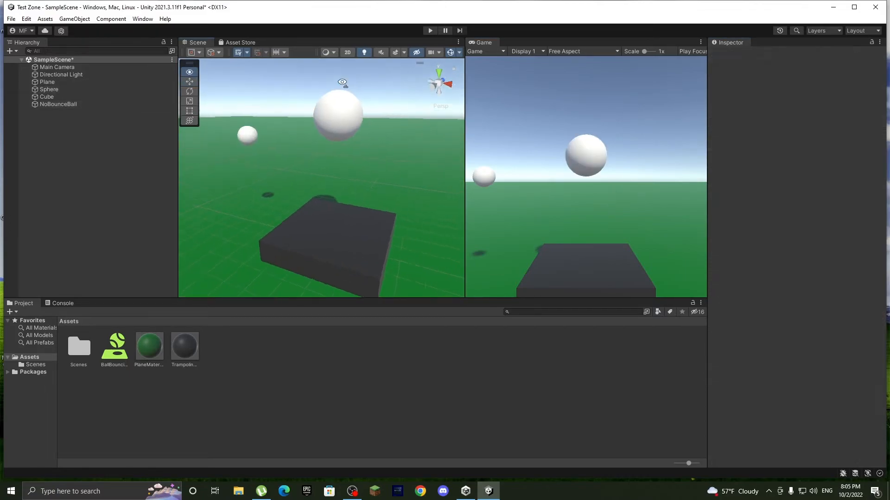
- Give NoBounceBall a Rigidbody component so it falls under gravity
{"action": "left_click", "coordinate": [57, 104]}
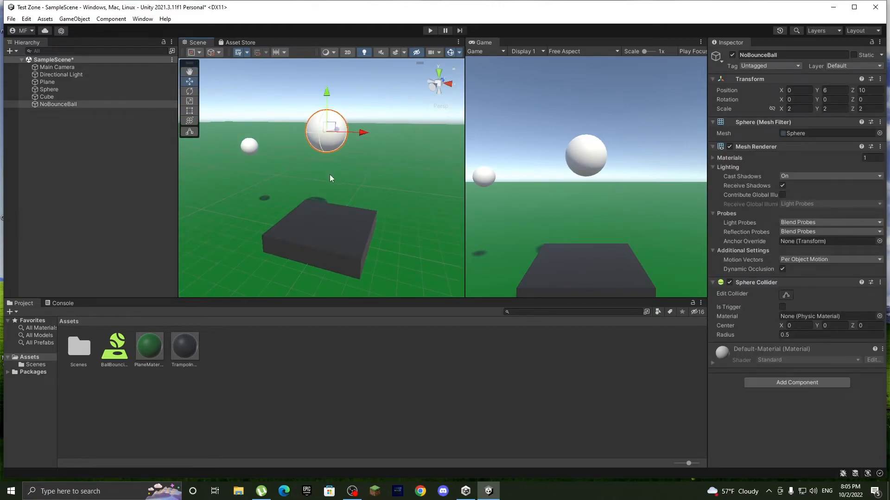
{"action": "type", "text": "rigid"}
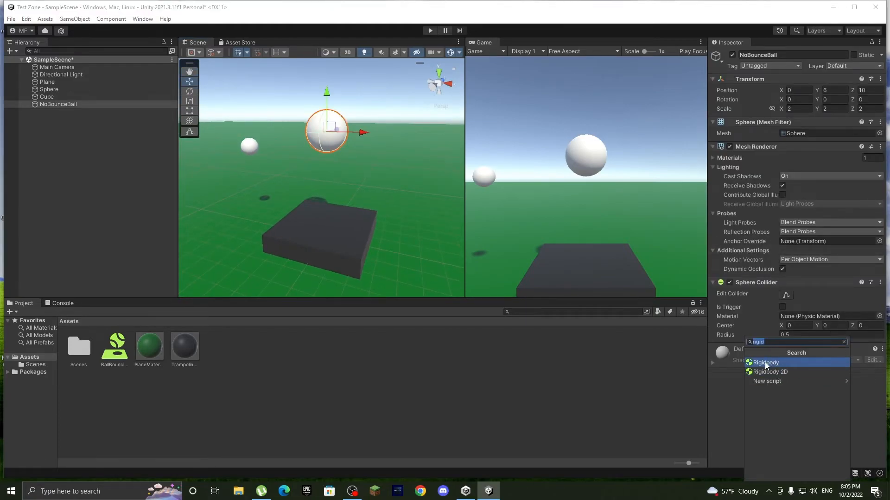
{"action": "left_click", "coordinate": [765, 362]}
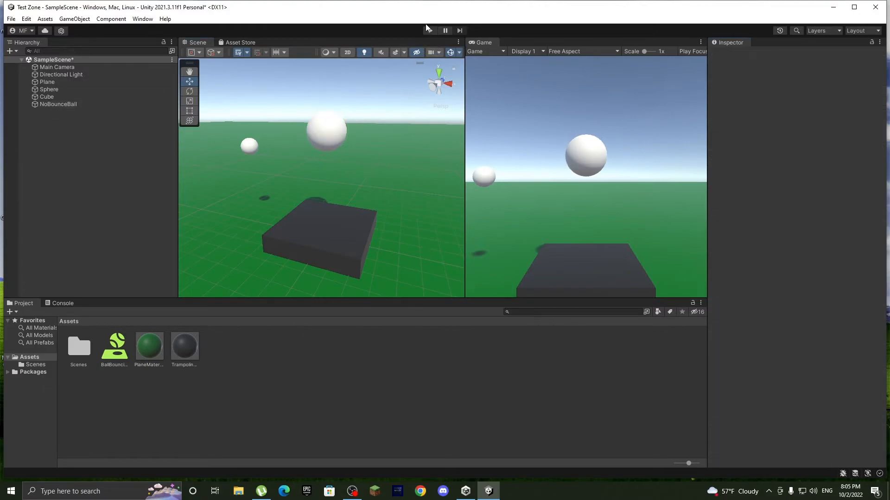
- Run the scene and inspect Sphere and NoBounceBall as the ball lands on the slab
{"action": "left_click", "coordinate": [429, 30]}
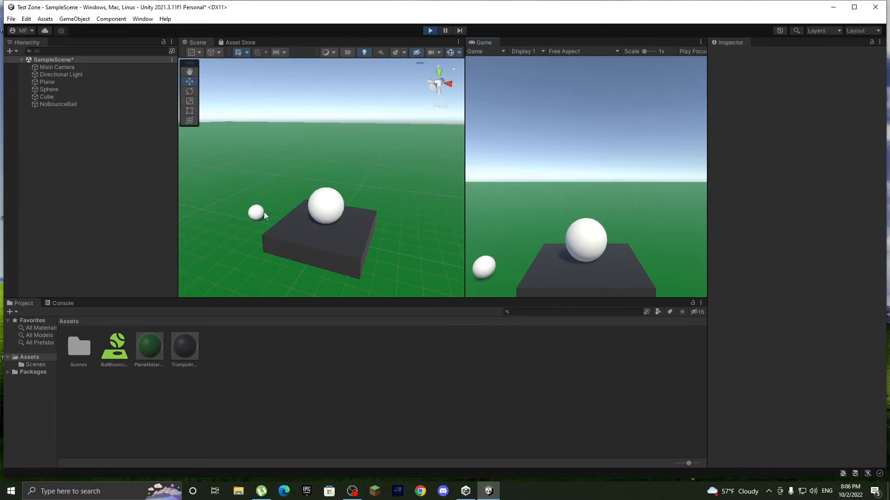
{"action": "left_click", "coordinate": [49, 89]}
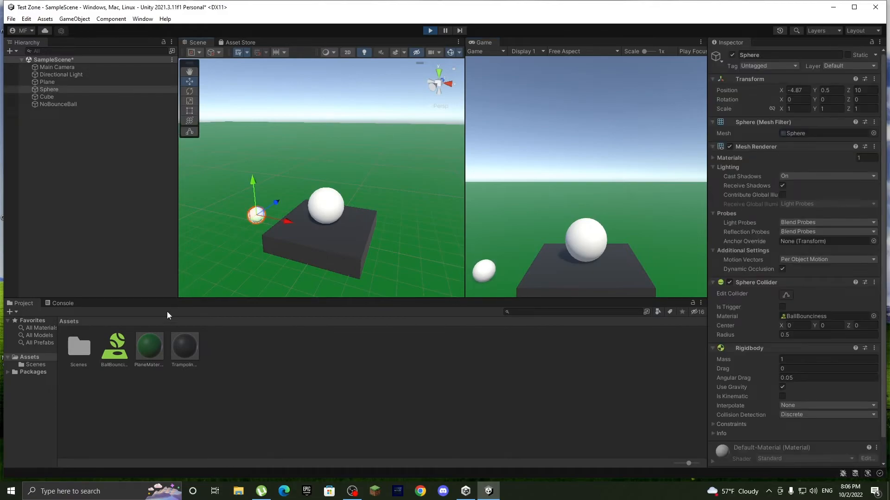
{"action": "mouse_move", "coordinate": [324, 206]}
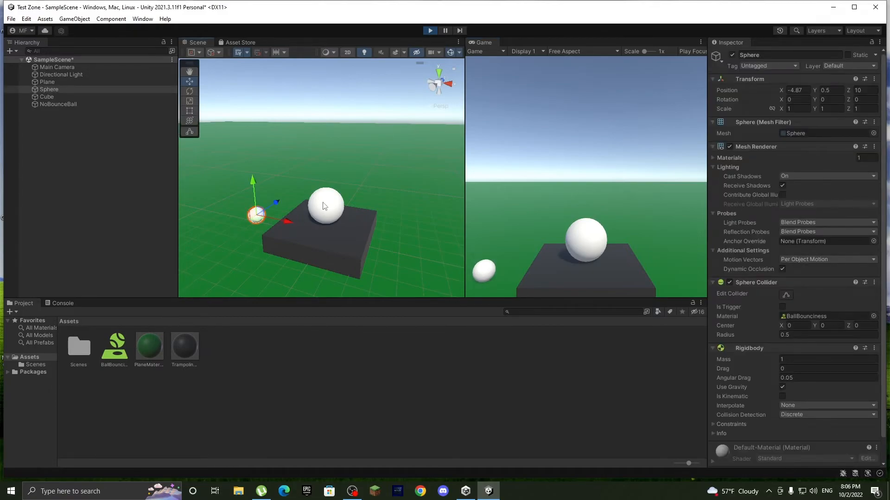
{"action": "left_click", "coordinate": [58, 103]}
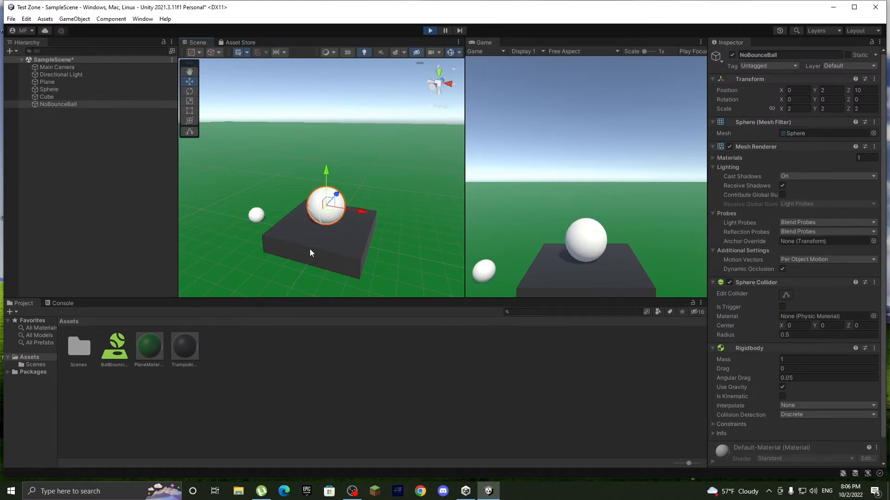
{"action": "mouse_move", "coordinate": [371, 228]}
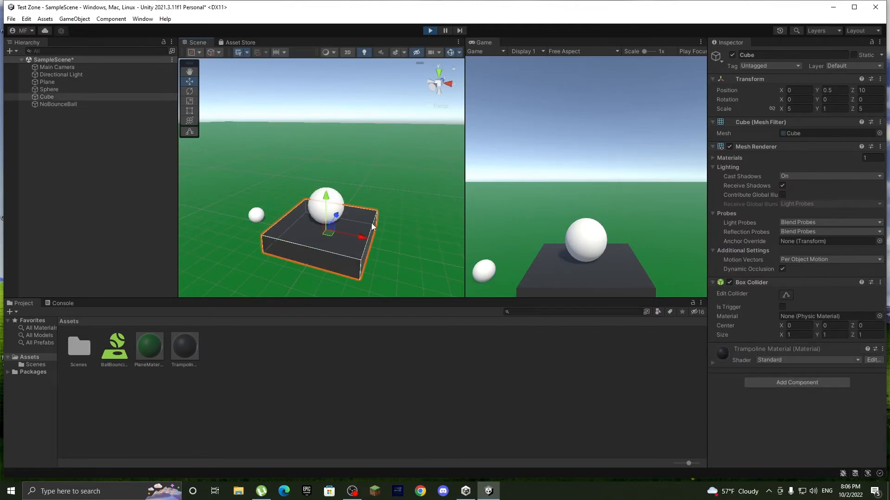
{"action": "left_click", "coordinate": [58, 104]}
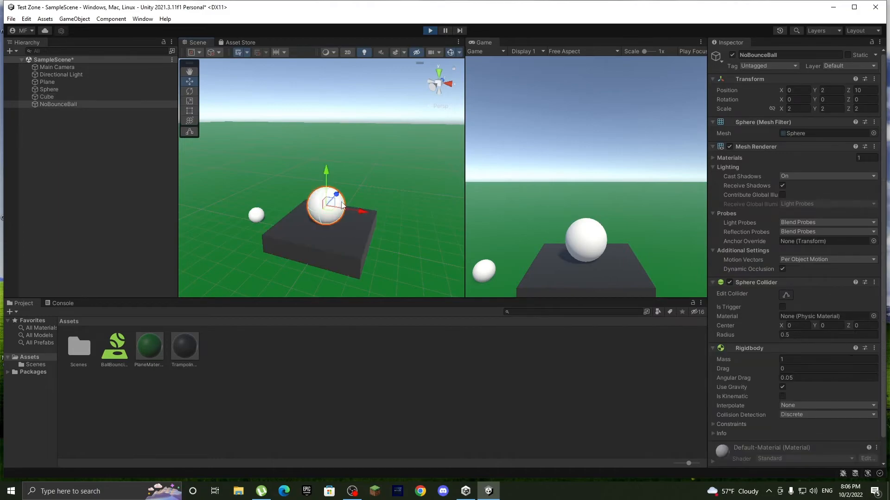
{"action": "mouse_move", "coordinate": [331, 165]}
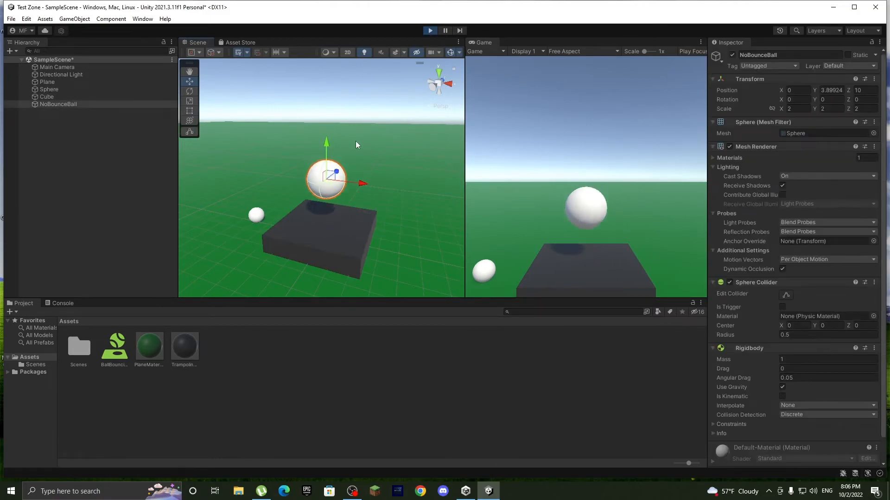
- Stop the test run and create a new Physic Material asset named TrampolineBounce
{"action": "left_click", "coordinate": [429, 29]}
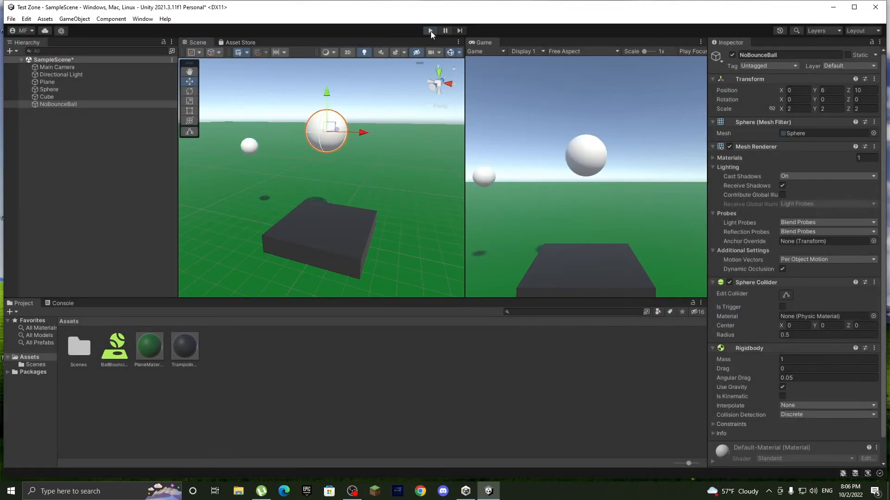
{"action": "left_click", "coordinate": [47, 96]}
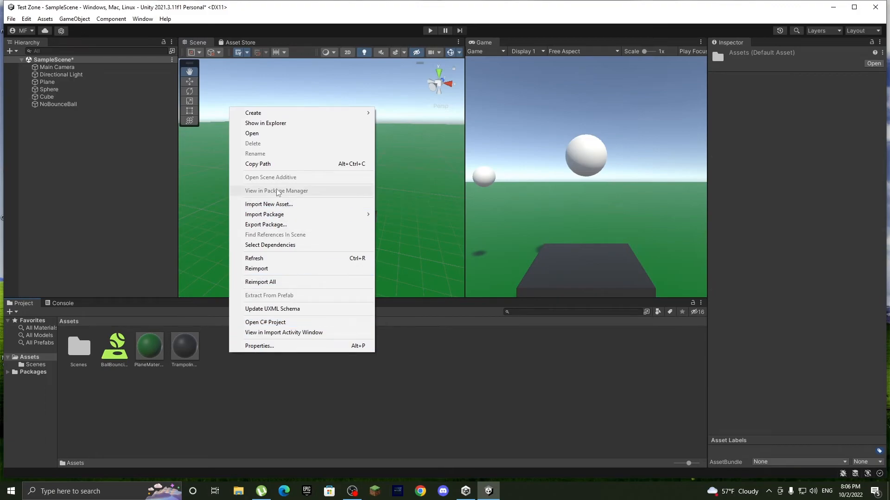
{"action": "mouse_move", "coordinate": [384, 151]}
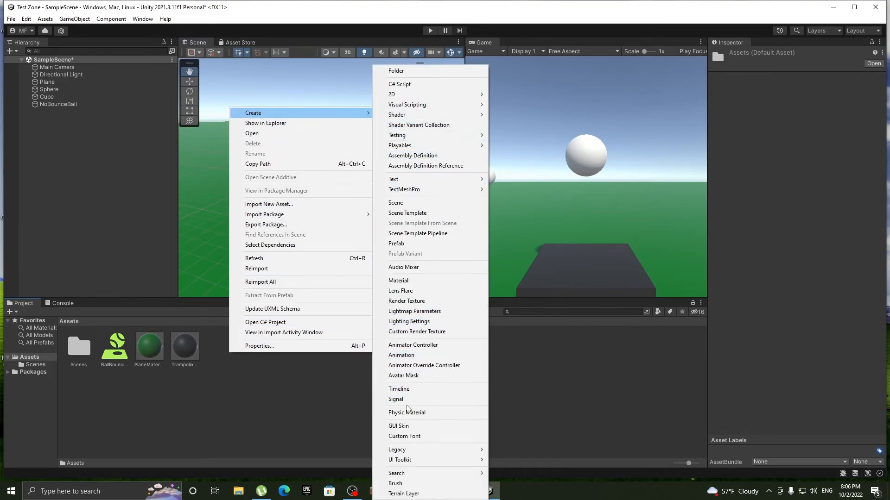
{"action": "left_click", "coordinate": [405, 413]}
{"action": "type", "text": "TrampolineBounce"}
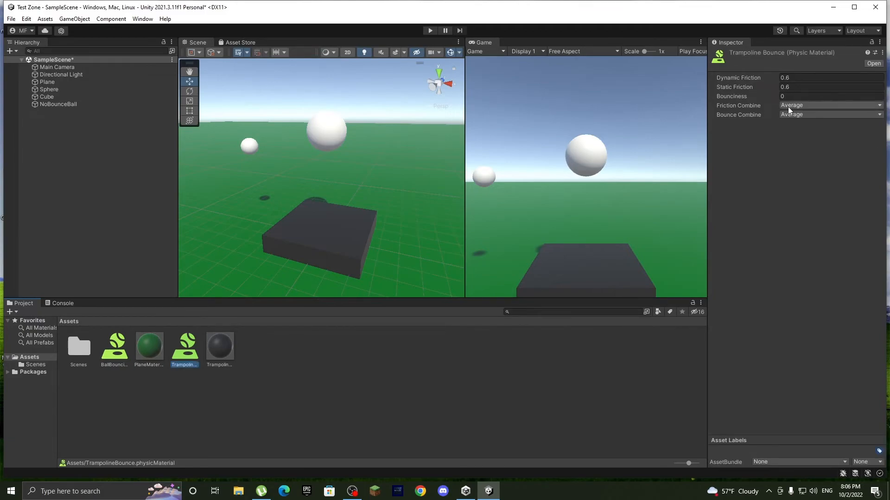
- Set TrampolineBounce bounciness to 0.2 with Bounce Combine set to Maximum
{"action": "left_click", "coordinate": [828, 114]}
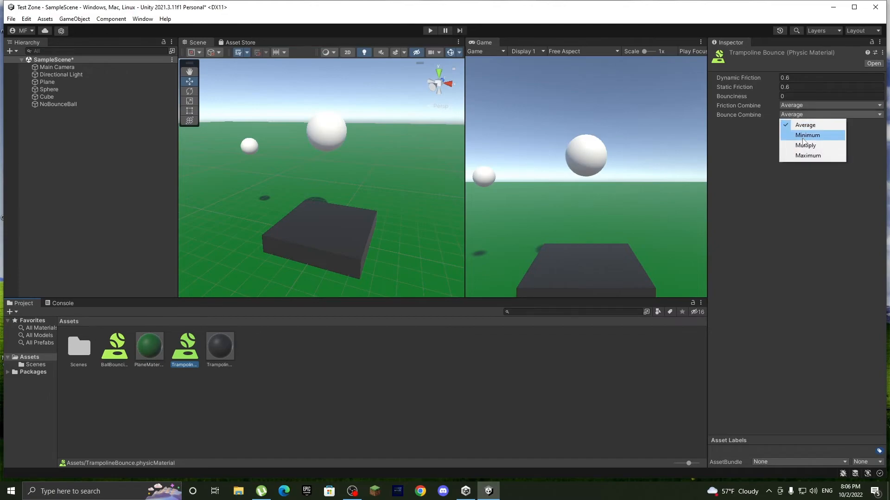
{"action": "left_click", "coordinate": [830, 96]}
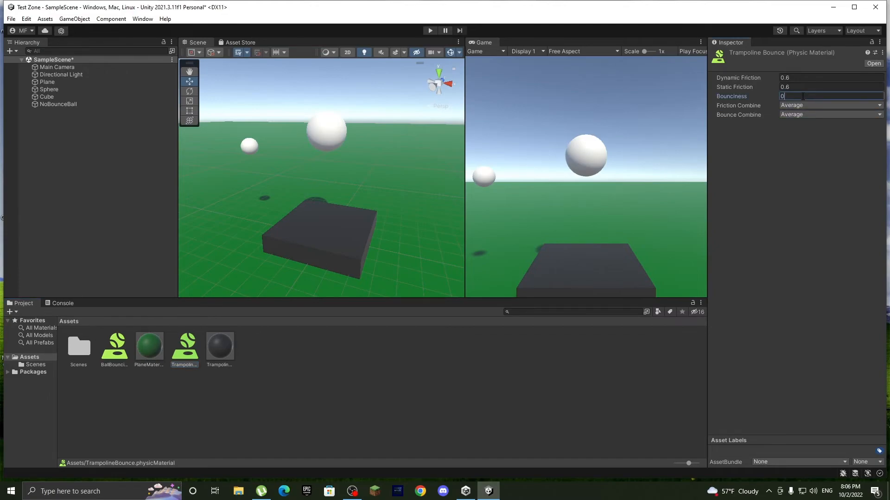
{"action": "left_click", "coordinate": [828, 114]}
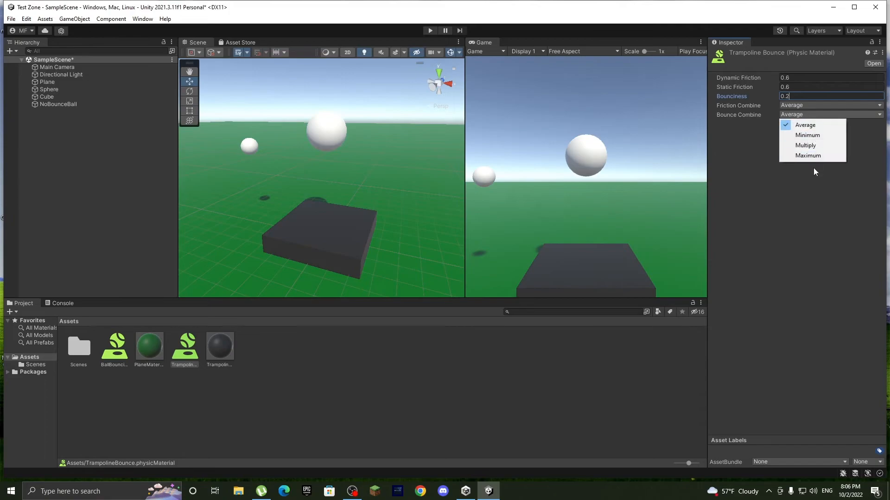
{"action": "left_click", "coordinate": [807, 156]}
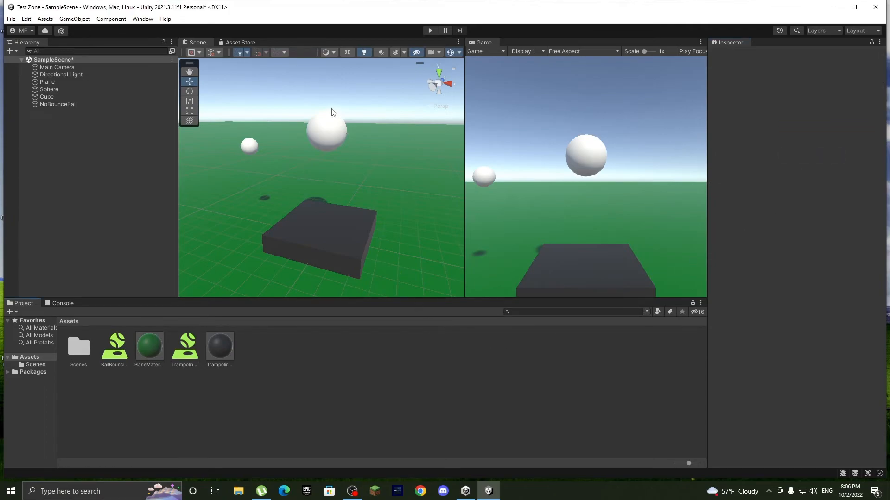
- Assign TrampolineBounce to the Cube's Box Collider material and run the scene to test
{"action": "left_click", "coordinate": [57, 104]}
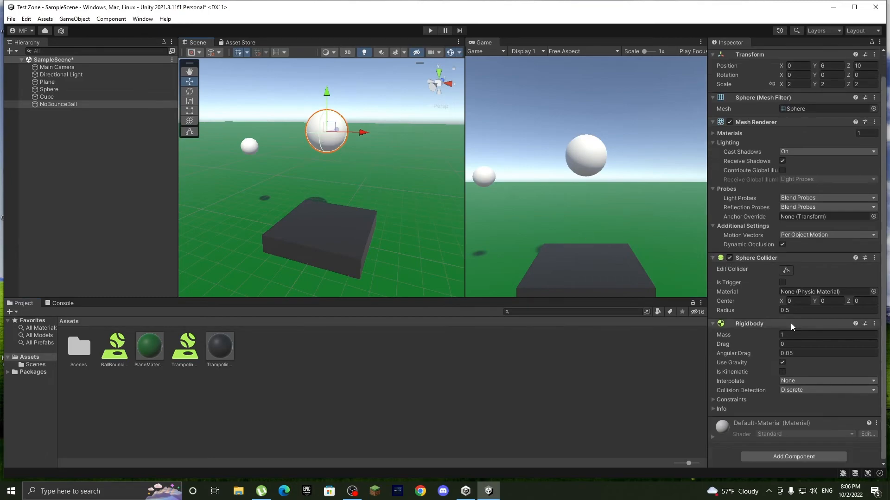
{"action": "left_click", "coordinate": [47, 96]}
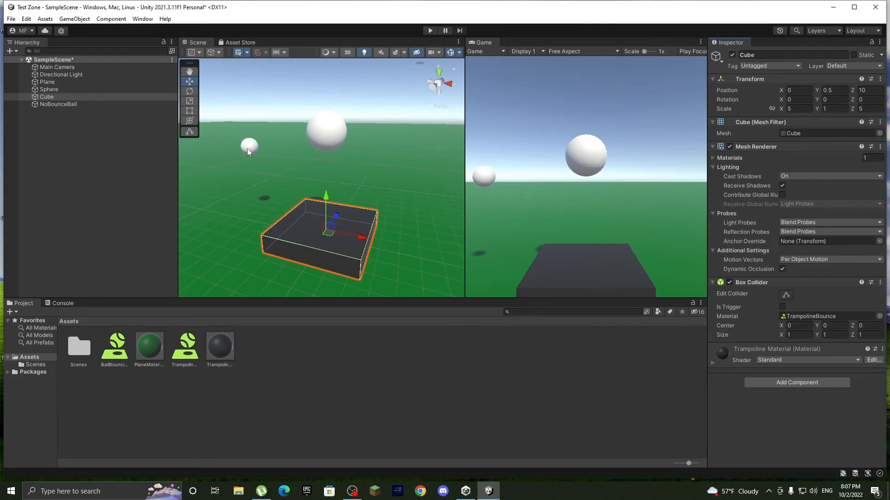
{"action": "left_click", "coordinate": [429, 31]}
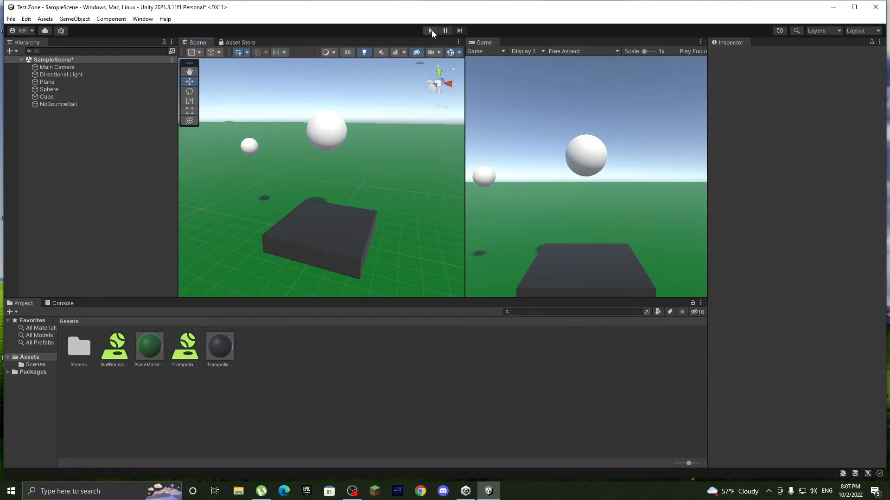
{"action": "left_click", "coordinate": [429, 31]}
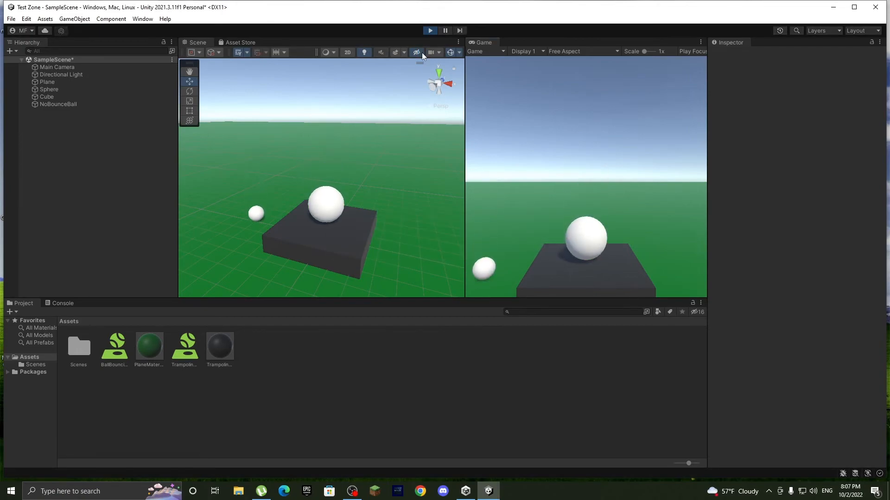
{"action": "left_click", "coordinate": [46, 97]}
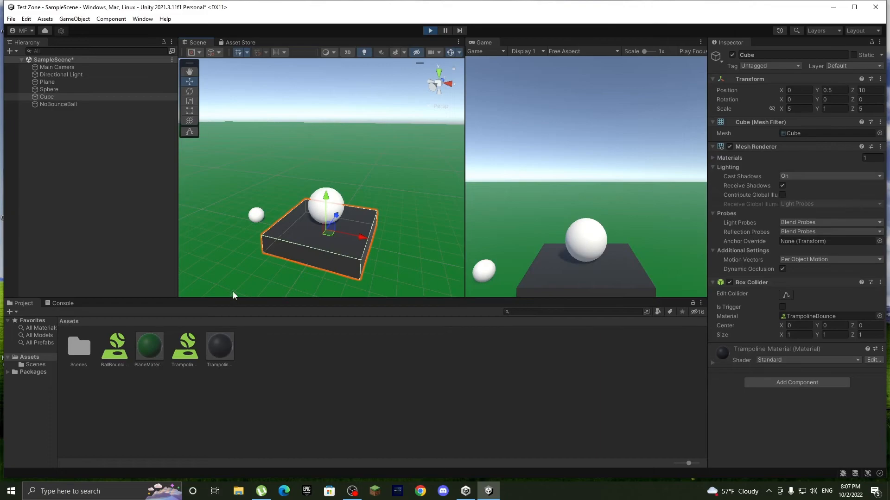
{"action": "mouse_move", "coordinate": [620, 294]}
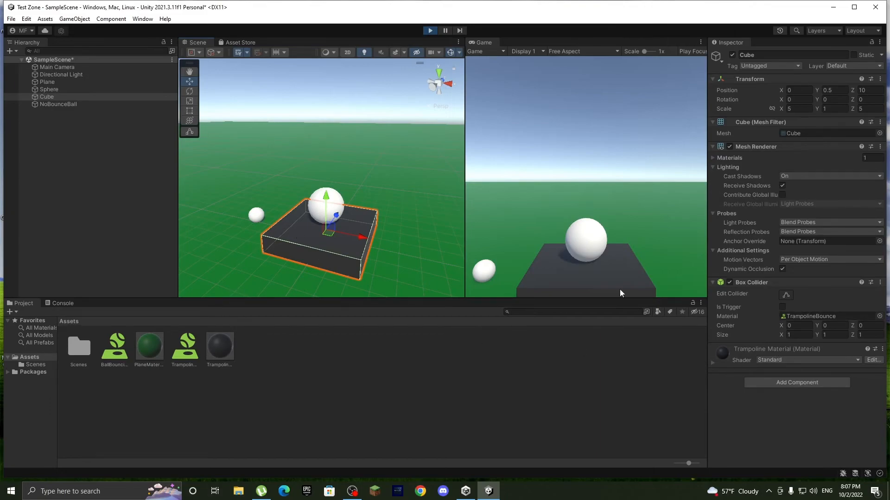
- Raise TrampolineBounce bounciness to 0.9 while the scene is playing
{"action": "left_click", "coordinate": [184, 345]}
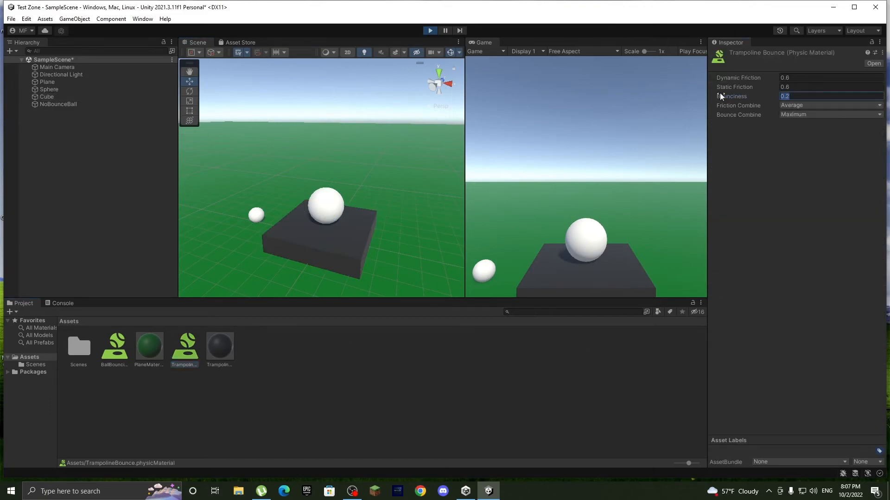
{"action": "type", "text": "0"}
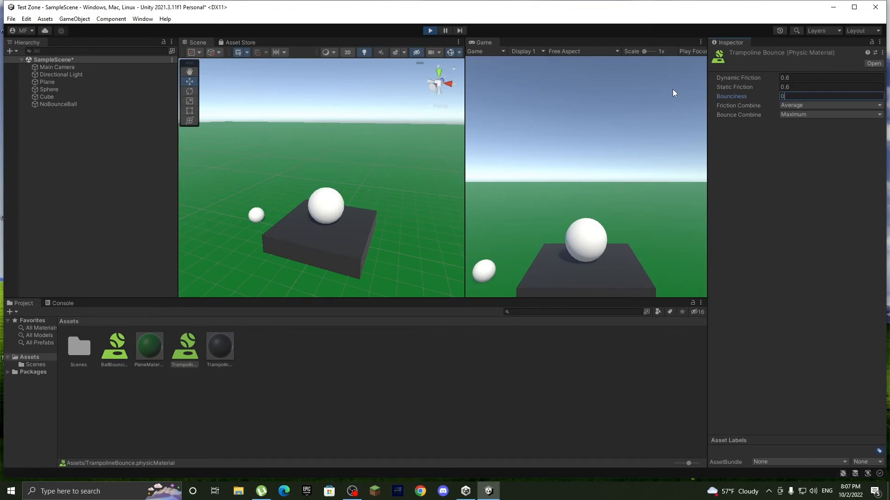
{"action": "type", "text": "0.9"}
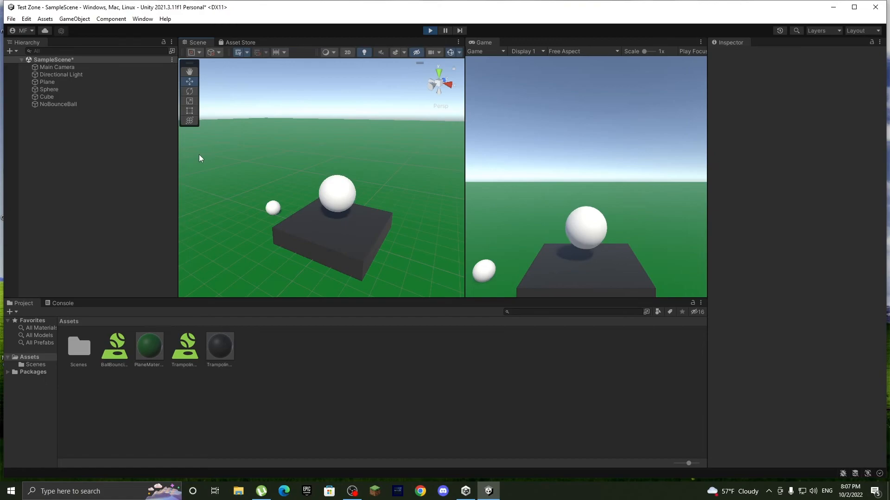
- Drop a test cube at height 7 with a Rigidbody onto the trampoline, then end the run
{"action": "left_click", "coordinate": [9, 51]}
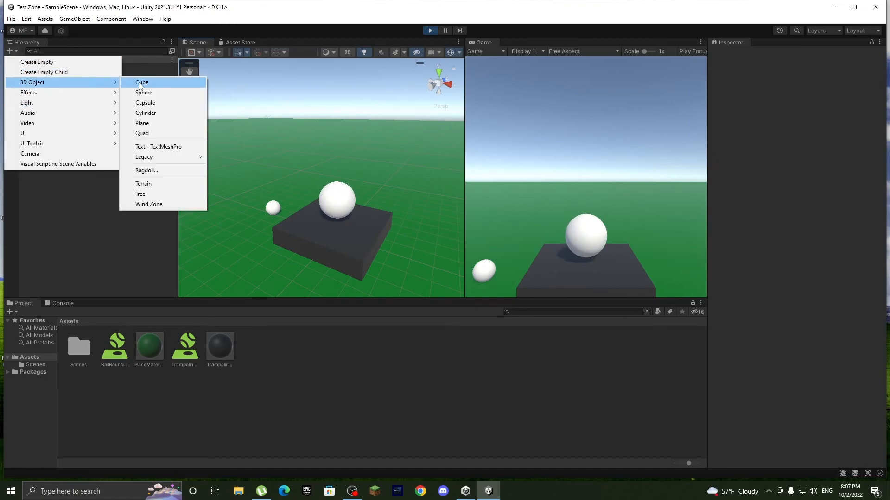
{"action": "left_click", "coordinate": [141, 83]}
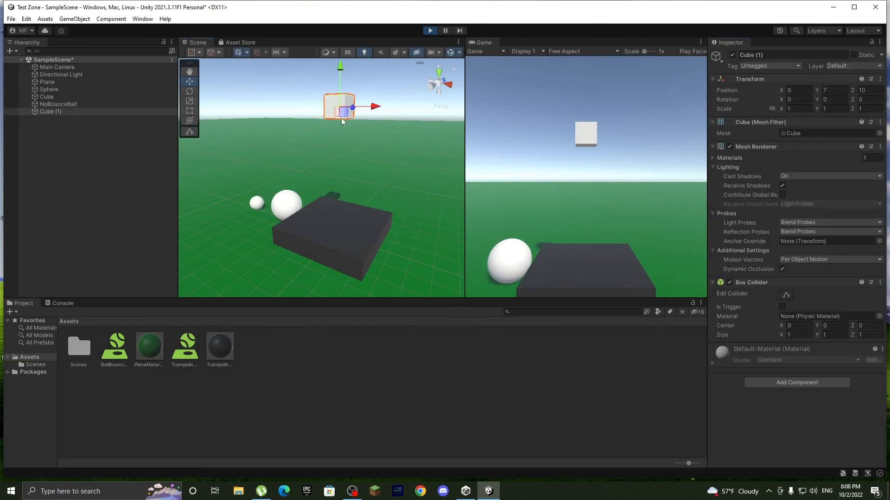
{"action": "type", "text": "rigid"}
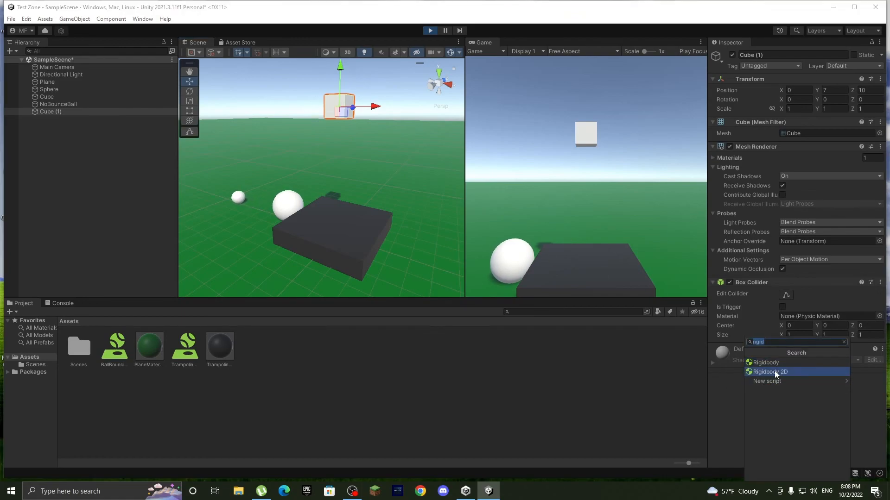
{"action": "left_click", "coordinate": [765, 363]}
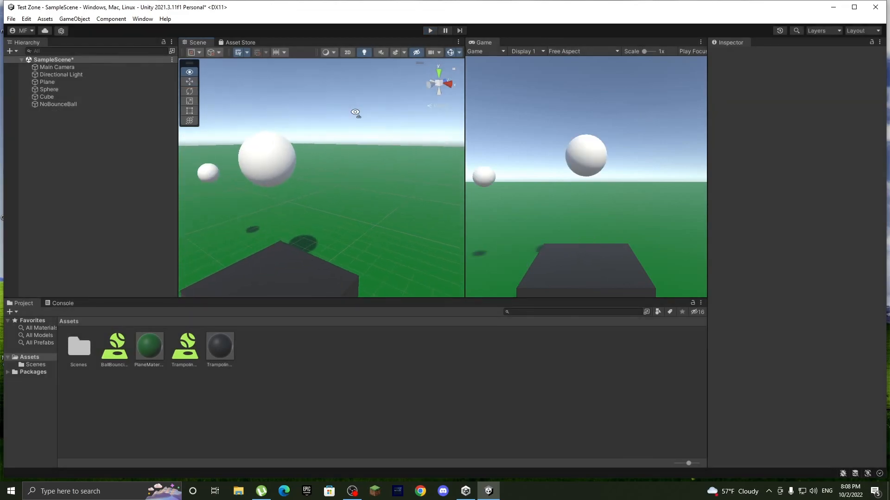
- Save SampleScene from the File menu so no unsaved changes remain
{"action": "left_click", "coordinate": [10, 18]}
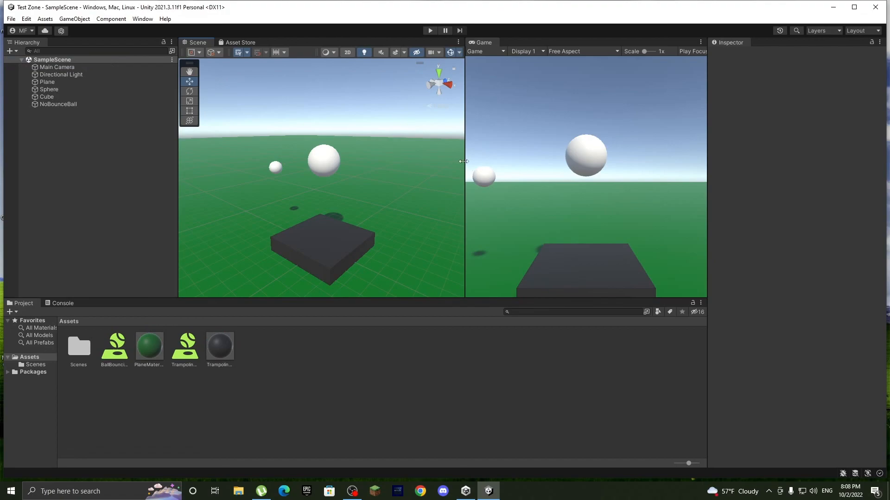
{"action": "mouse_move", "coordinate": [454, 193]}
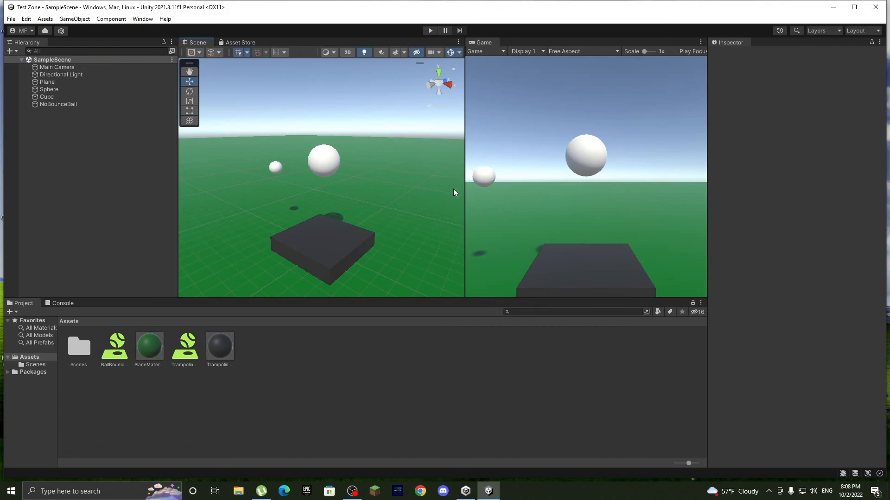
{"action": "mouse_move", "coordinate": [447, 200]}
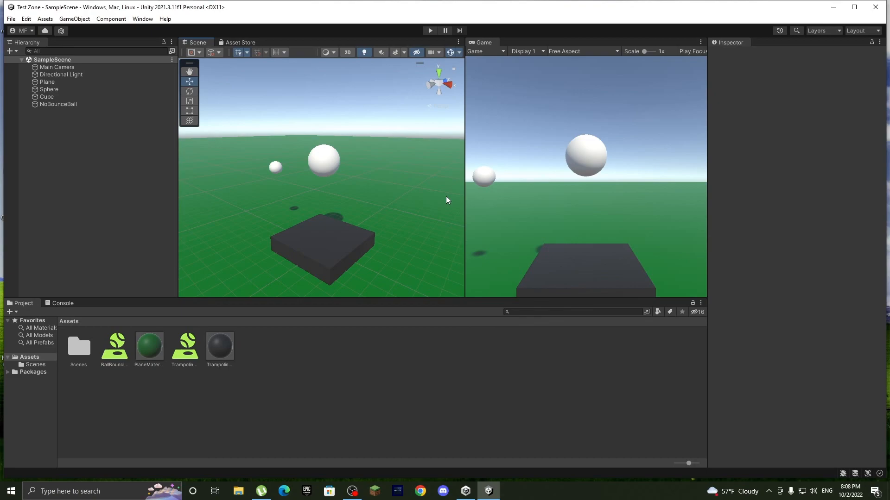
{"action": "mouse_move", "coordinate": [446, 217]}
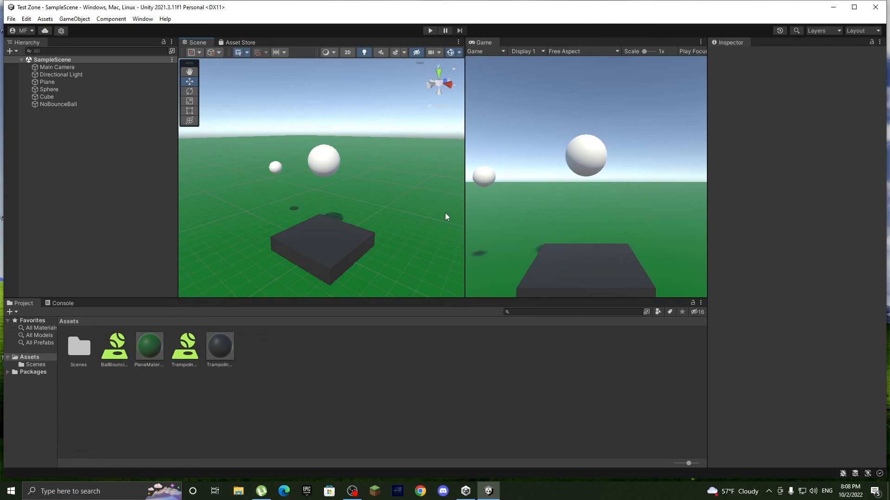
{"action": "mouse_move", "coordinate": [453, 256]}
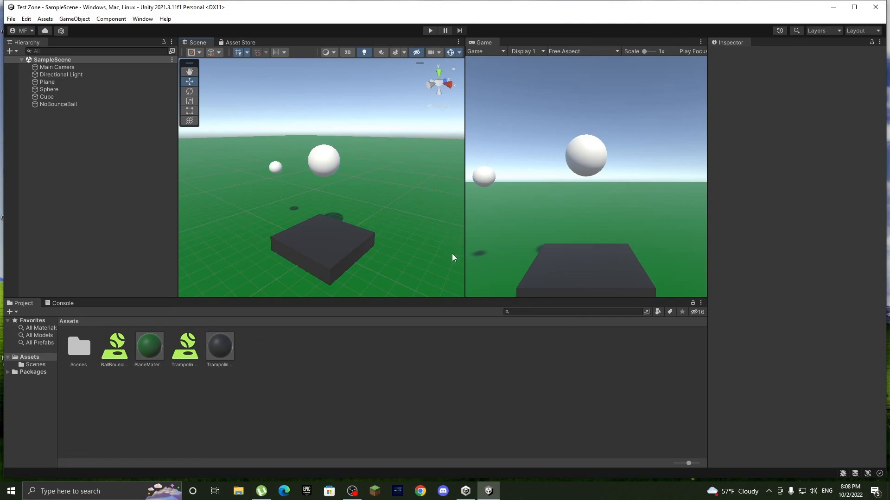
{"action": "mouse_move", "coordinate": [481, 300]}
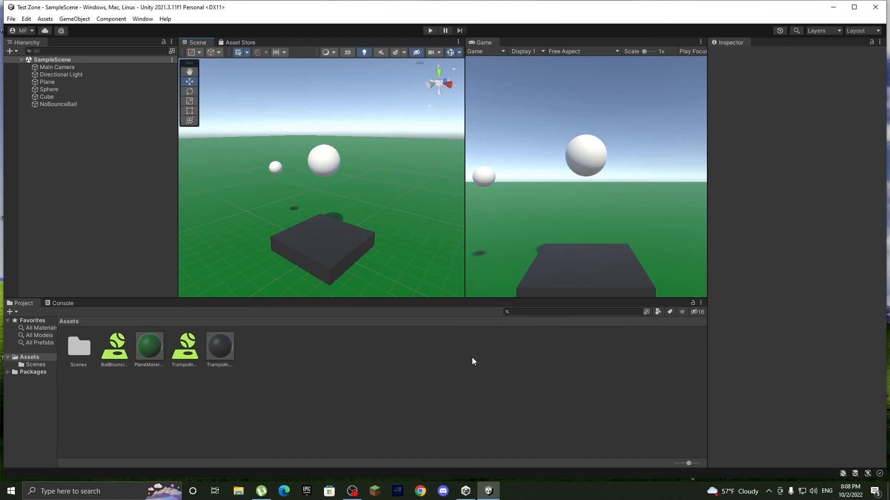
{"action": "mouse_move", "coordinate": [406, 429]}
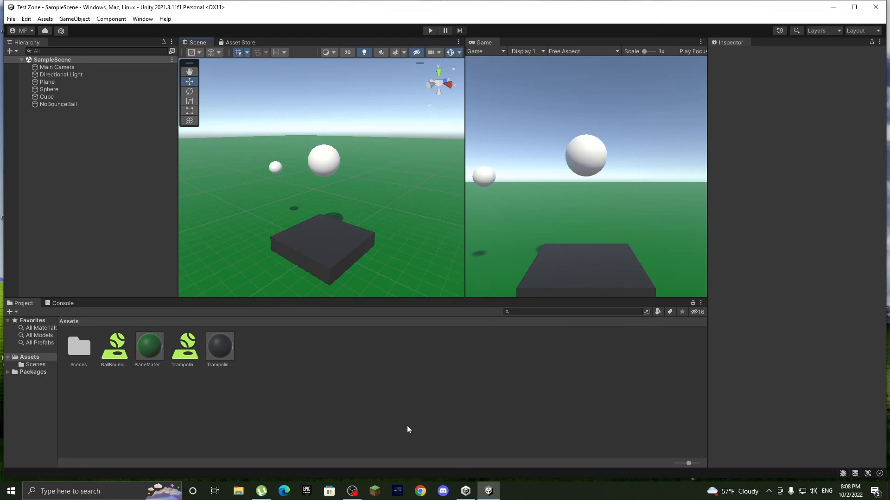
{"action": "left_click", "coordinate": [351, 491]}
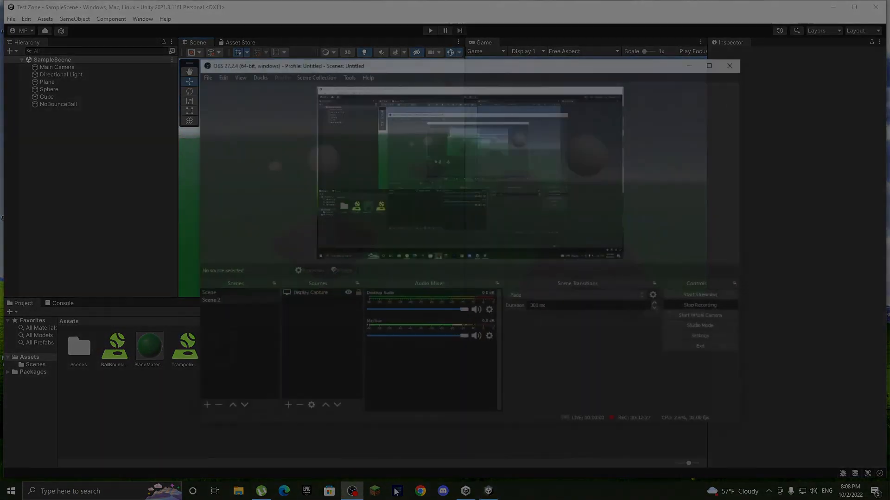